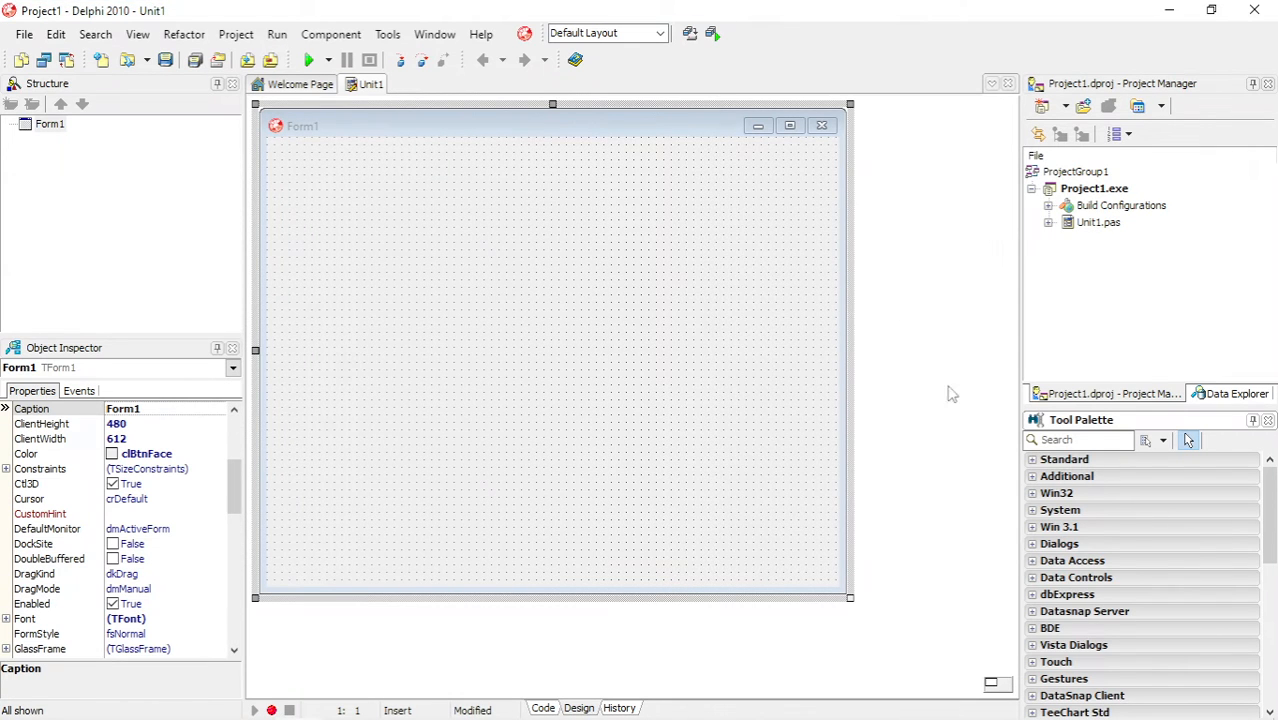
Search the Tool Palette for 'edit' and drop Edit1 onto the blank Form1.
{"action": "left_click", "coordinate": [1080, 440]}
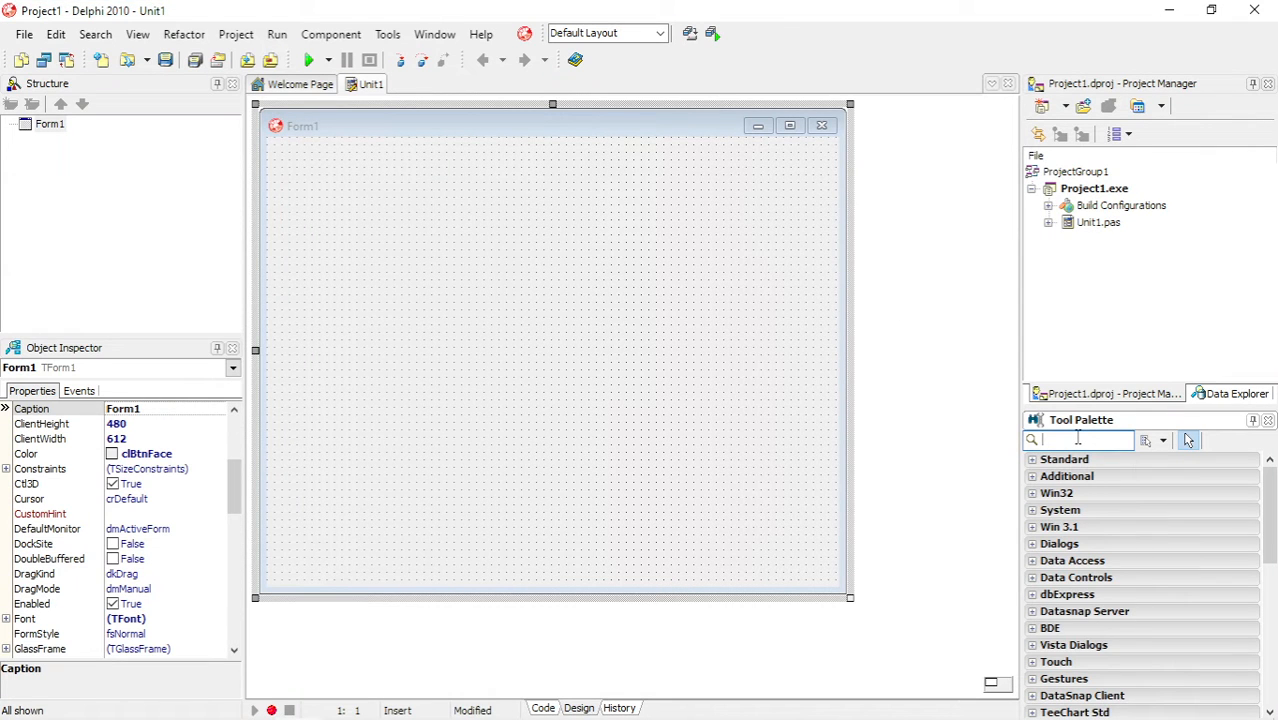
{"action": "type", "text": "edi"}
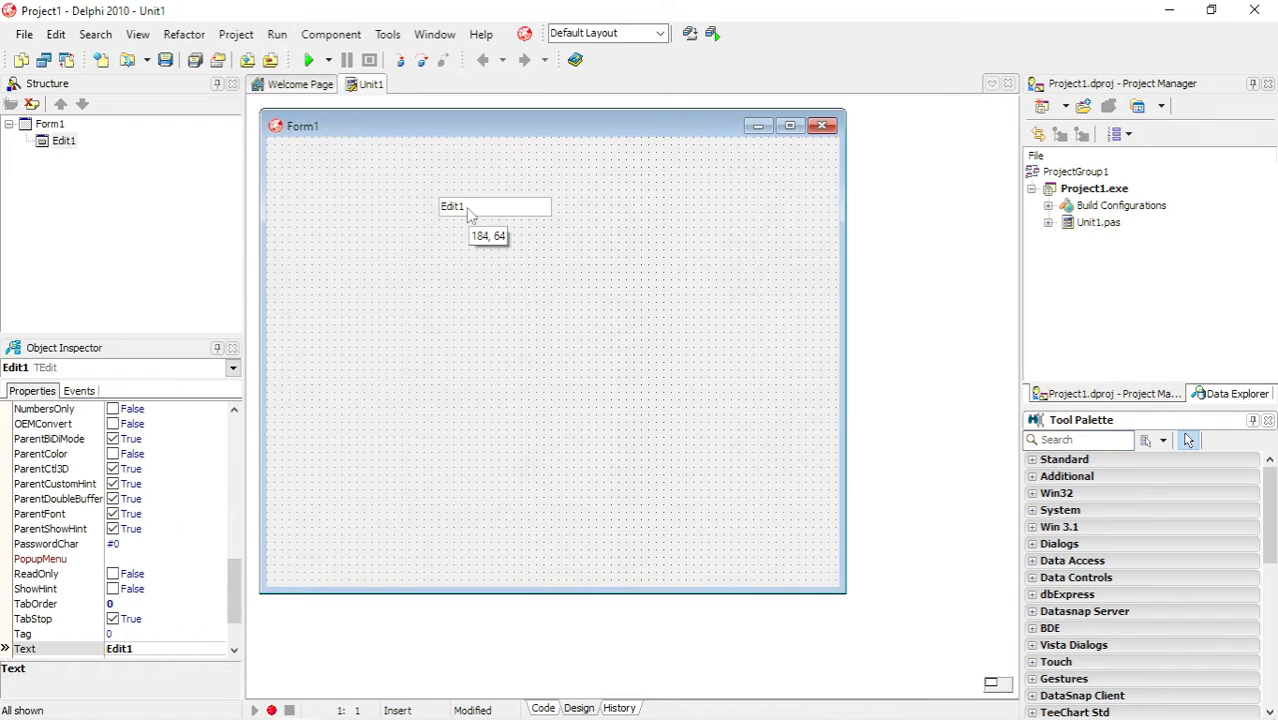
Add Edit2 below Edit1, and place Label1 and Label2 beside the boxes.
{"action": "type", "text": "edi"}
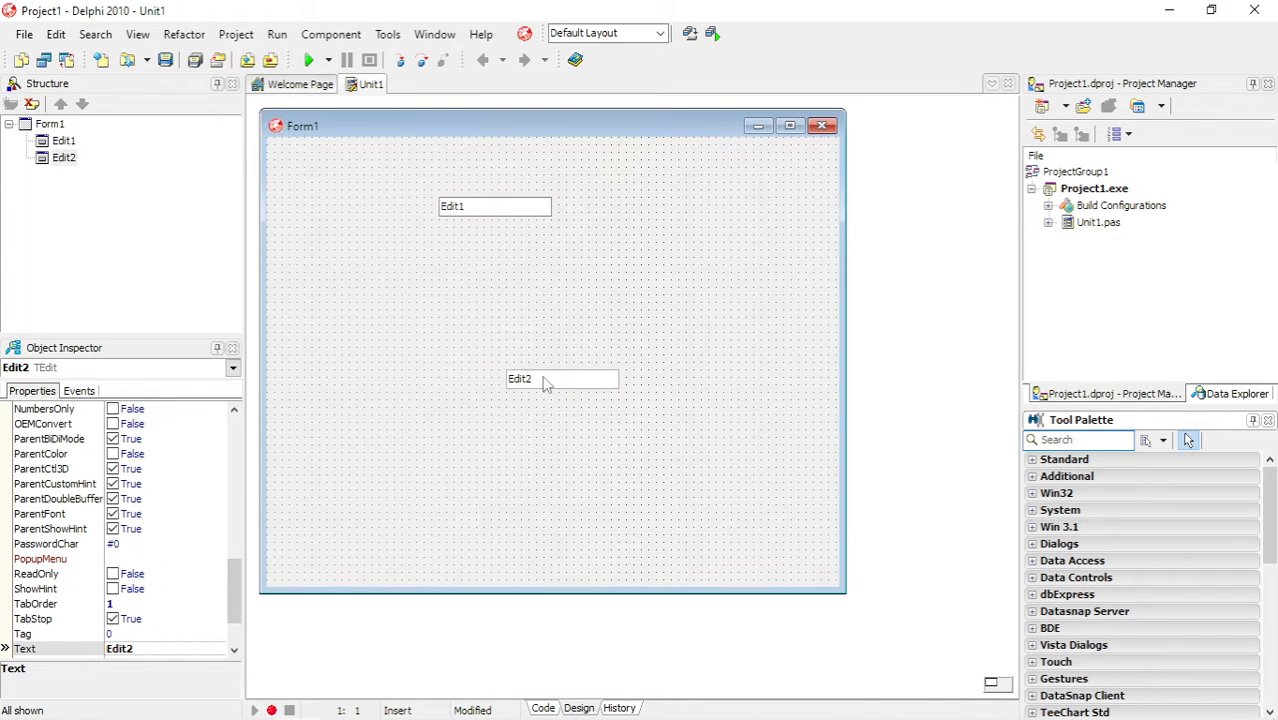
{"action": "left_click_drag", "start_coordinate": [560, 378], "coordinate": [495, 258]}
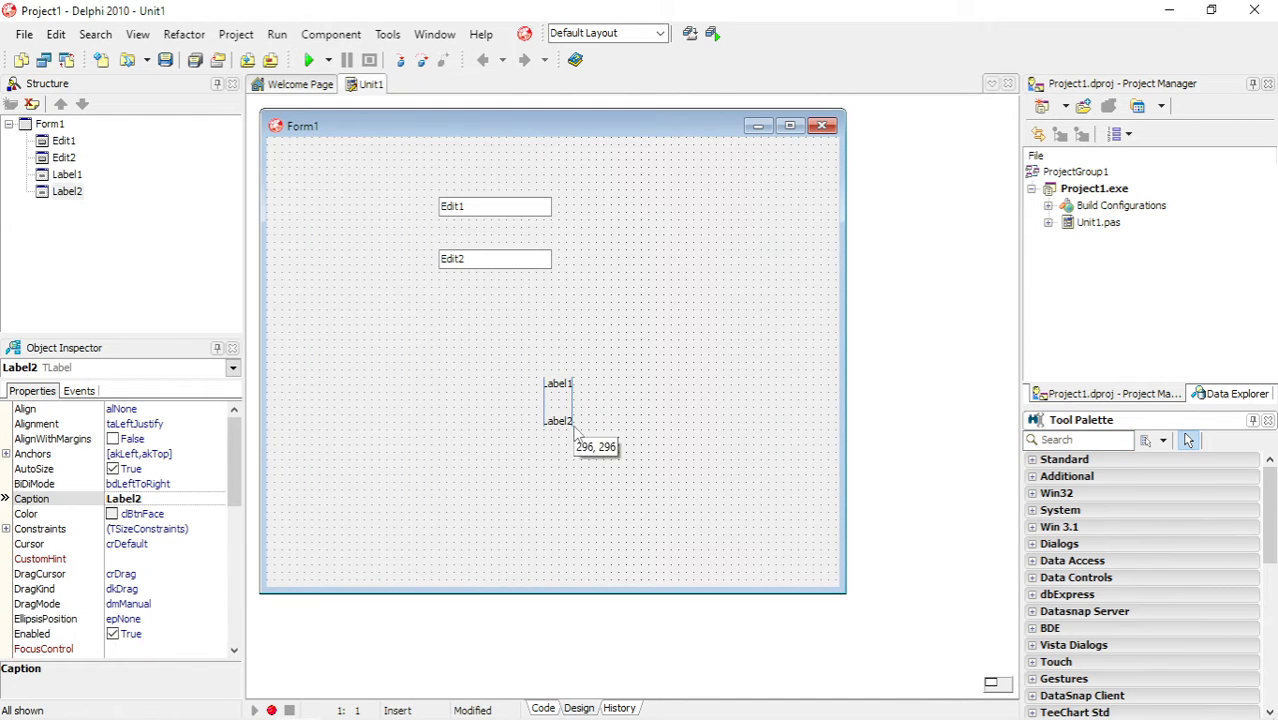
{"action": "left_click_drag", "start_coordinate": [557, 383], "coordinate": [378, 206]}
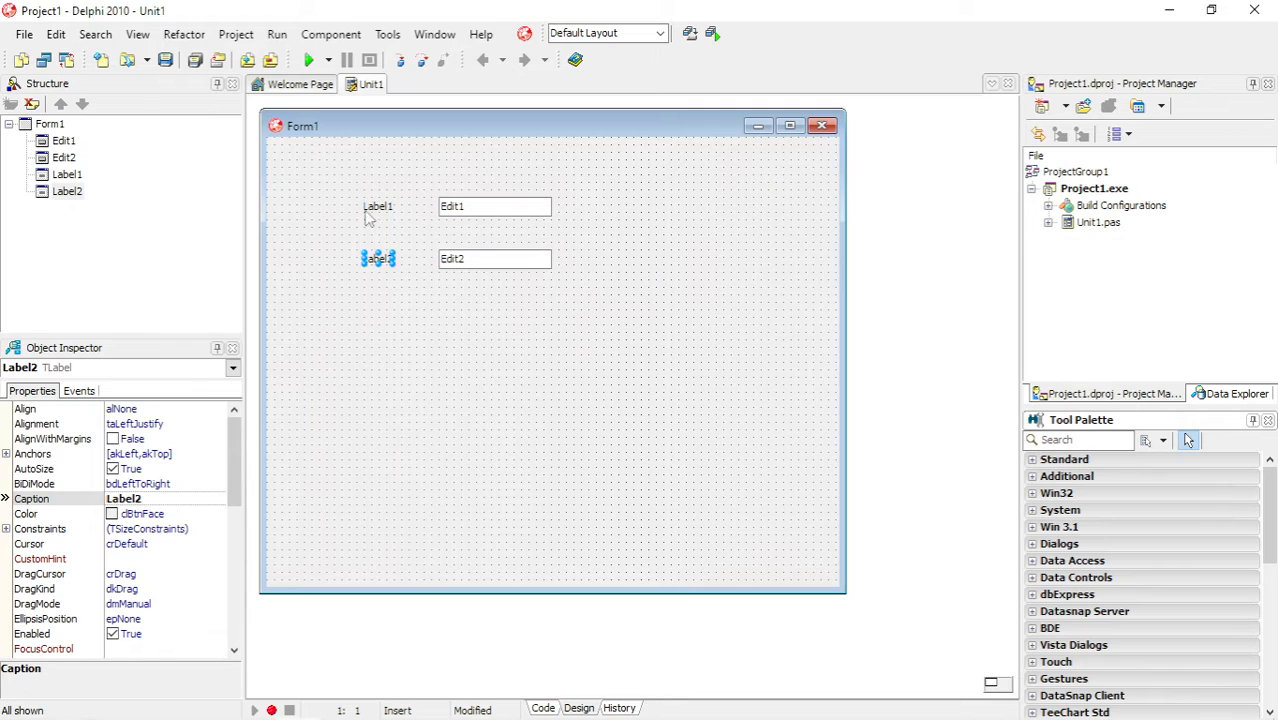
Set the two label captions to Username and Password.
{"action": "left_click", "coordinate": [378, 206]}
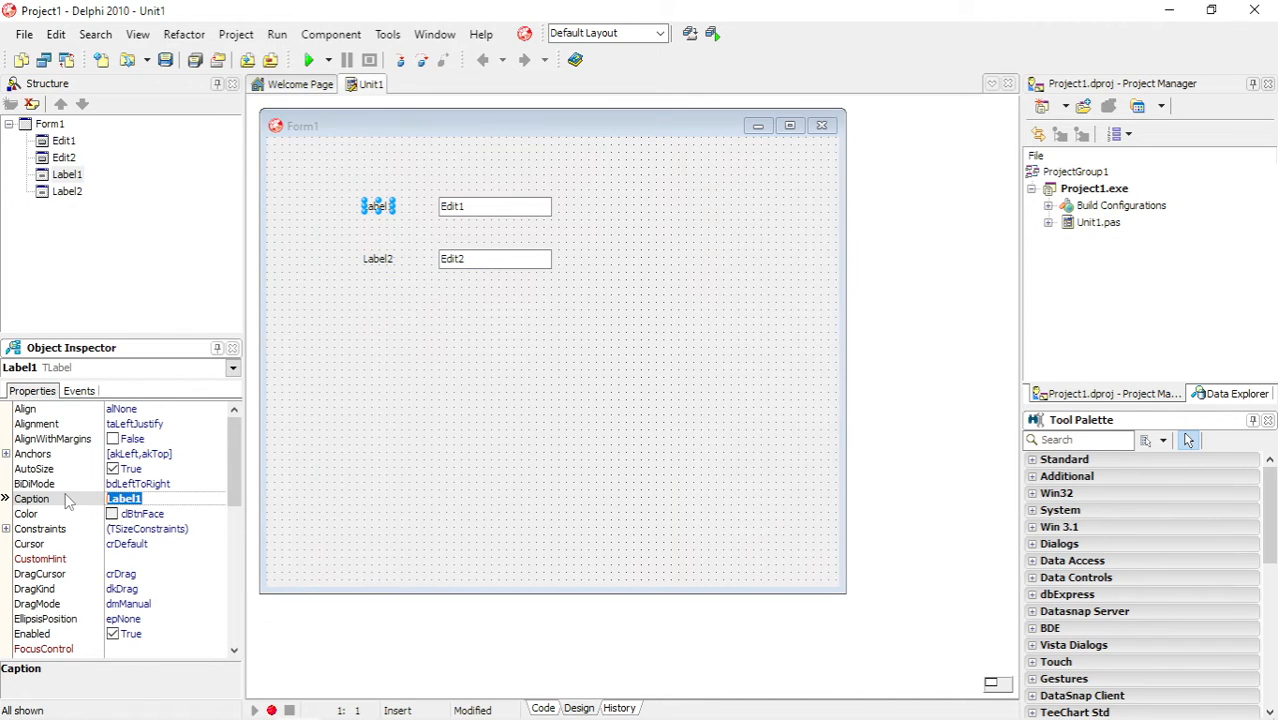
{"action": "type", "text": "Username"}
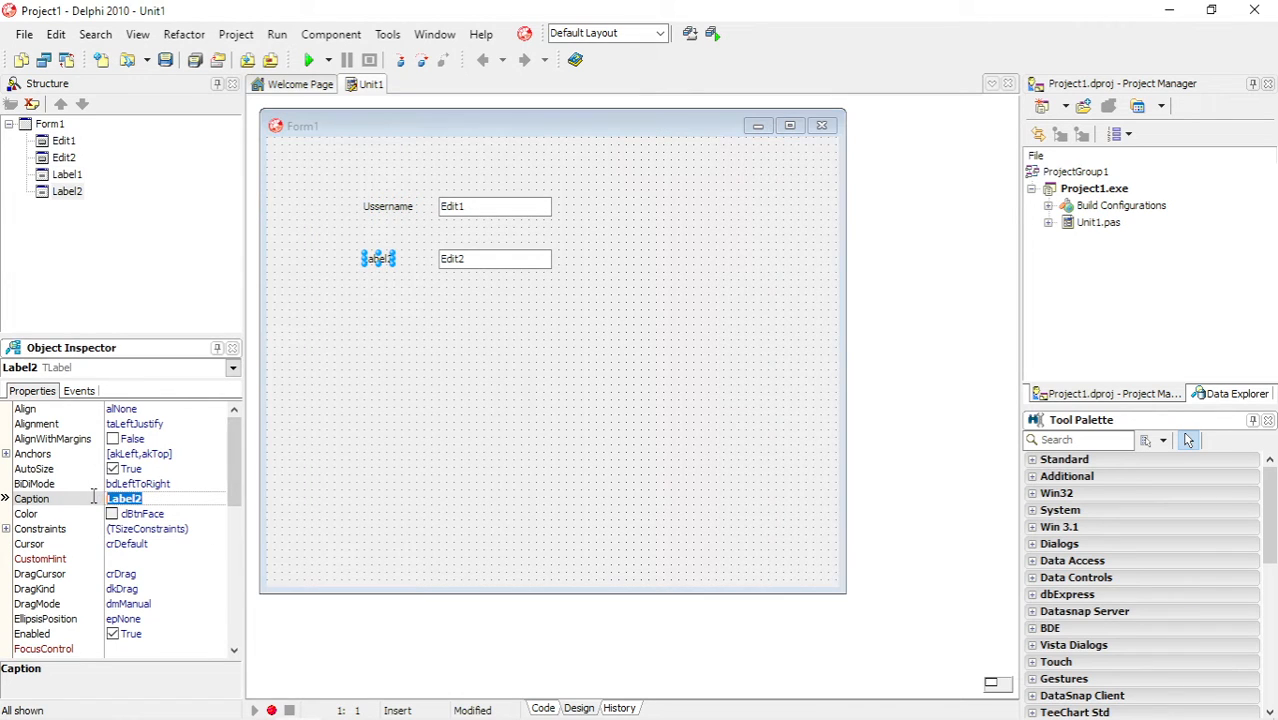
{"action": "type", "text": "Password"}
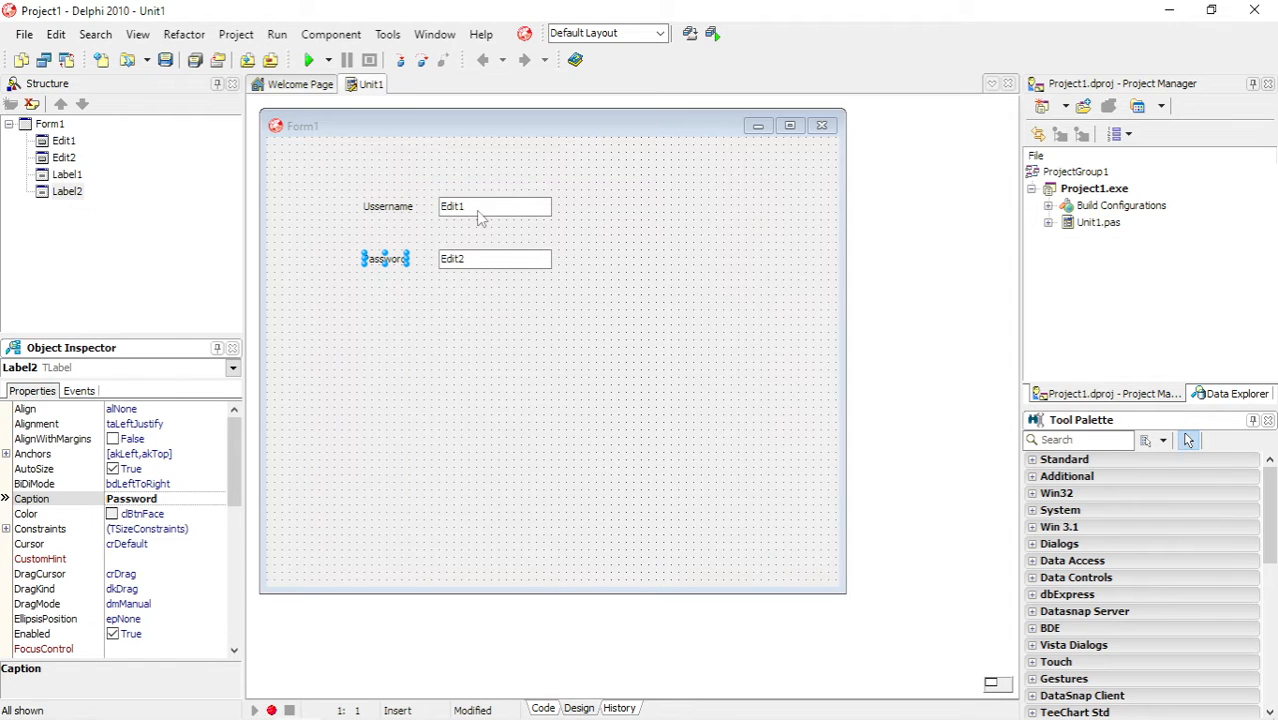
Clear both edit boxes' Text property and add Button1 beneath them.
{"action": "left_click", "coordinate": [493, 258]}
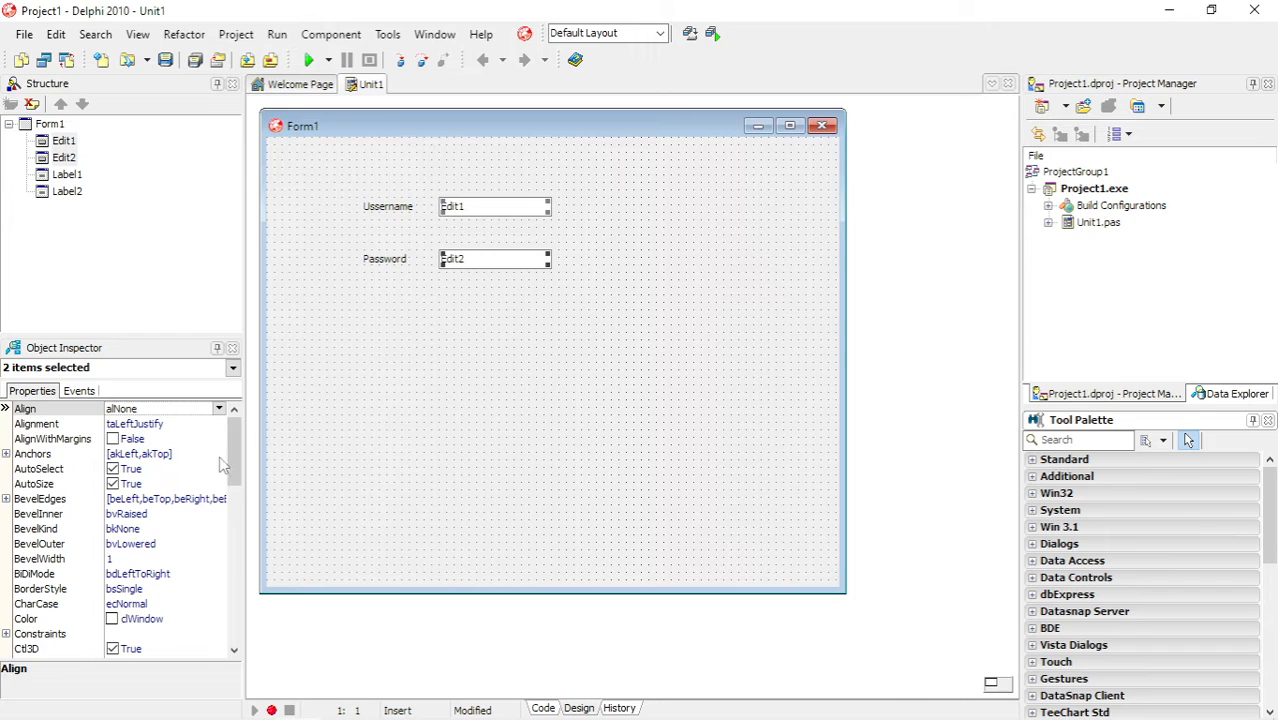
{"action": "scroll", "scroll_direction": "down", "scroll_amount": 3}
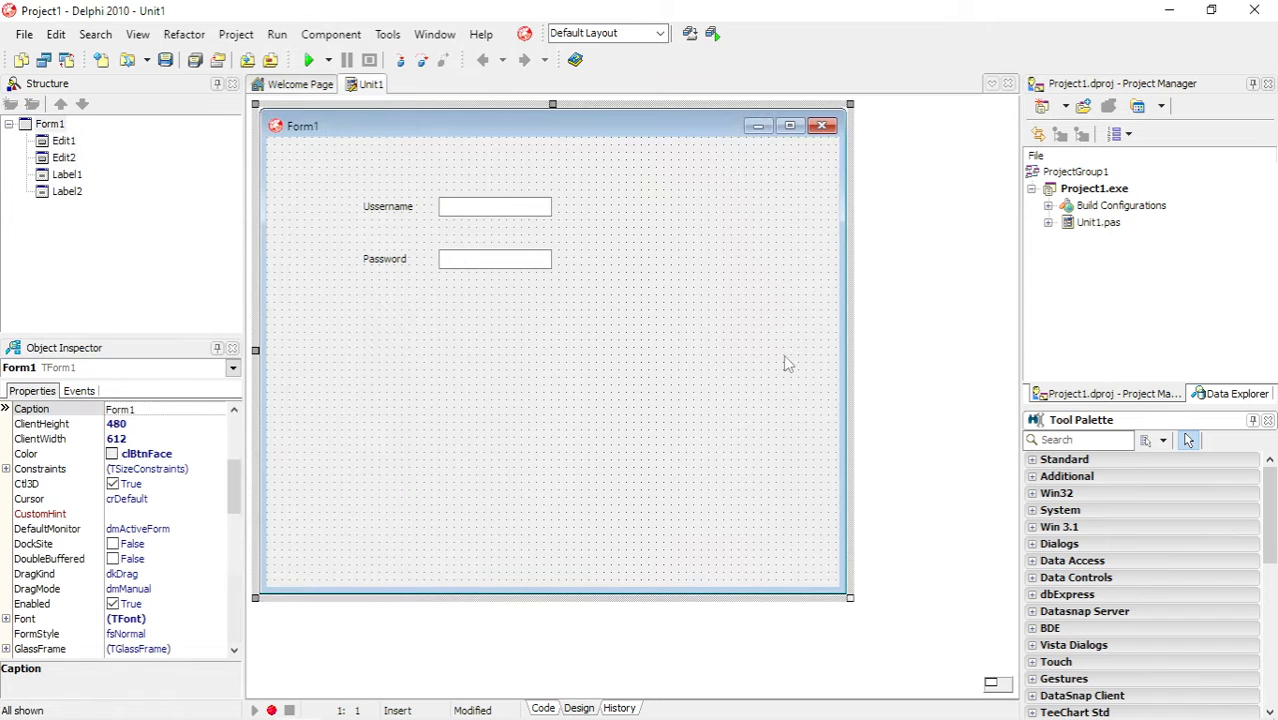
{"action": "type", "text": "but"}
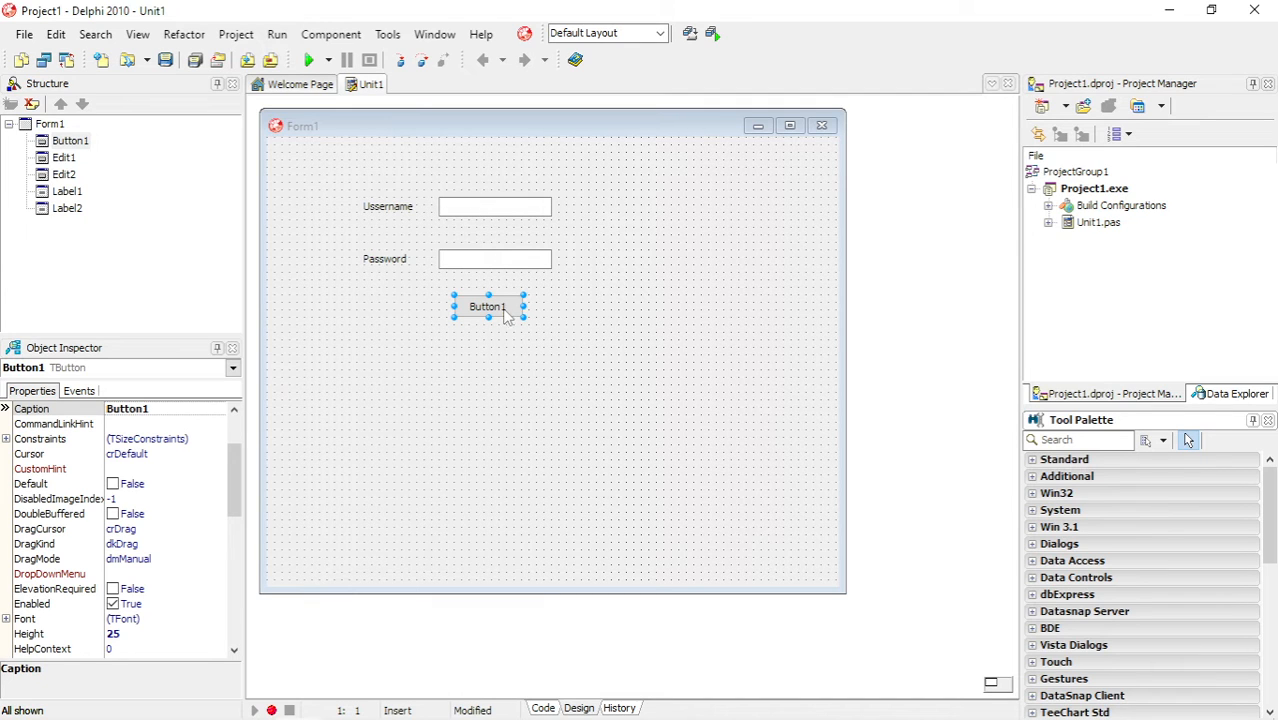
Place Label3 under the button, caption Button1 'Enter', and edit Label3's caption.
{"action": "type", "text": "lab"}
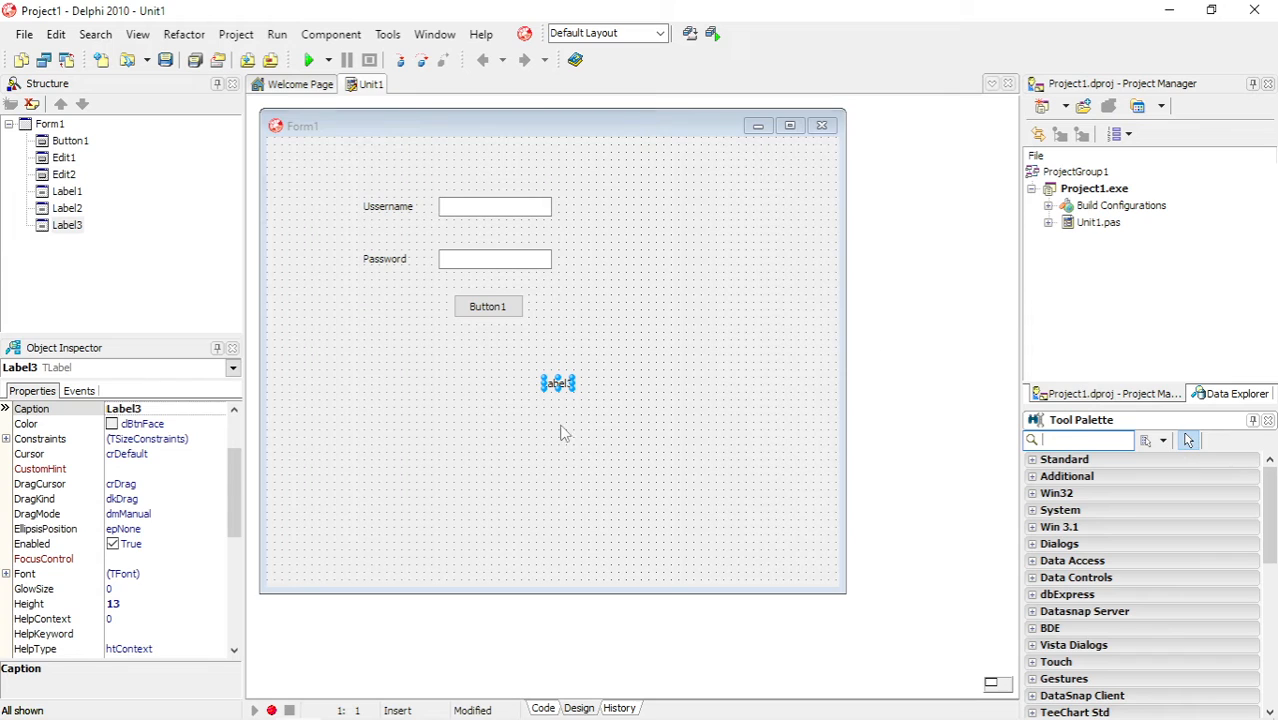
{"action": "left_click", "coordinate": [488, 306]}
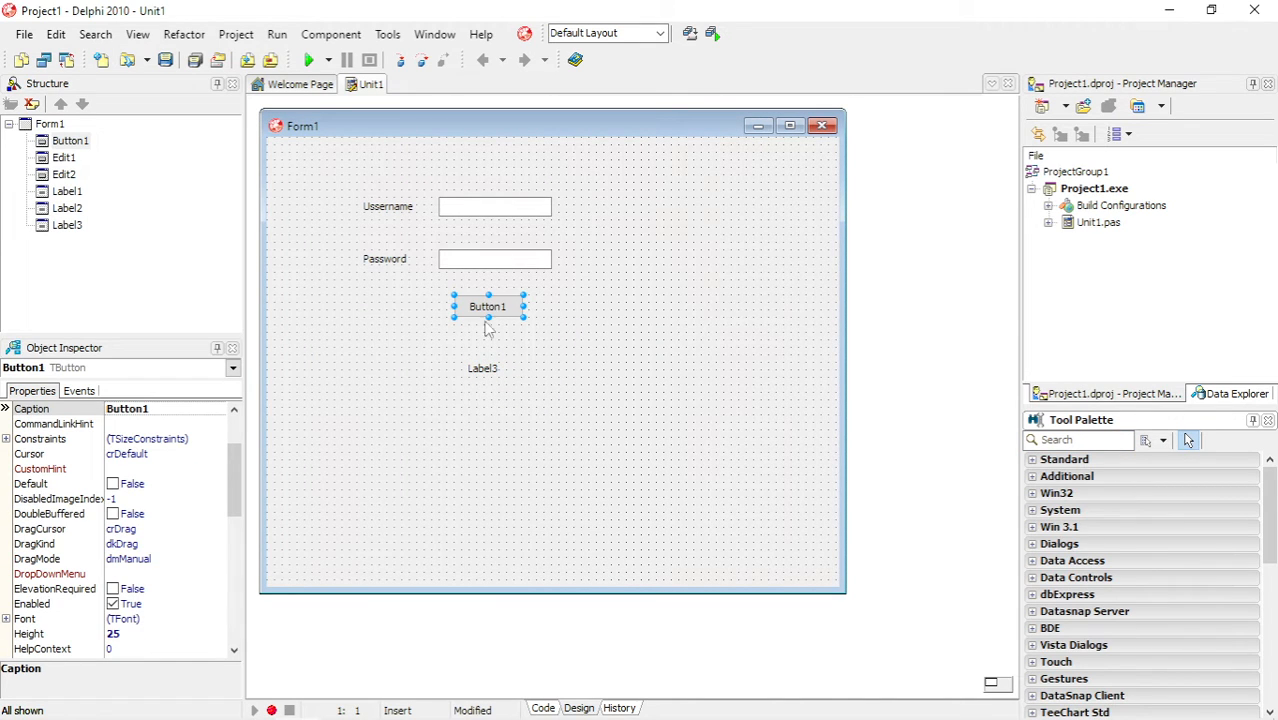
{"action": "left_click", "coordinate": [167, 409]}
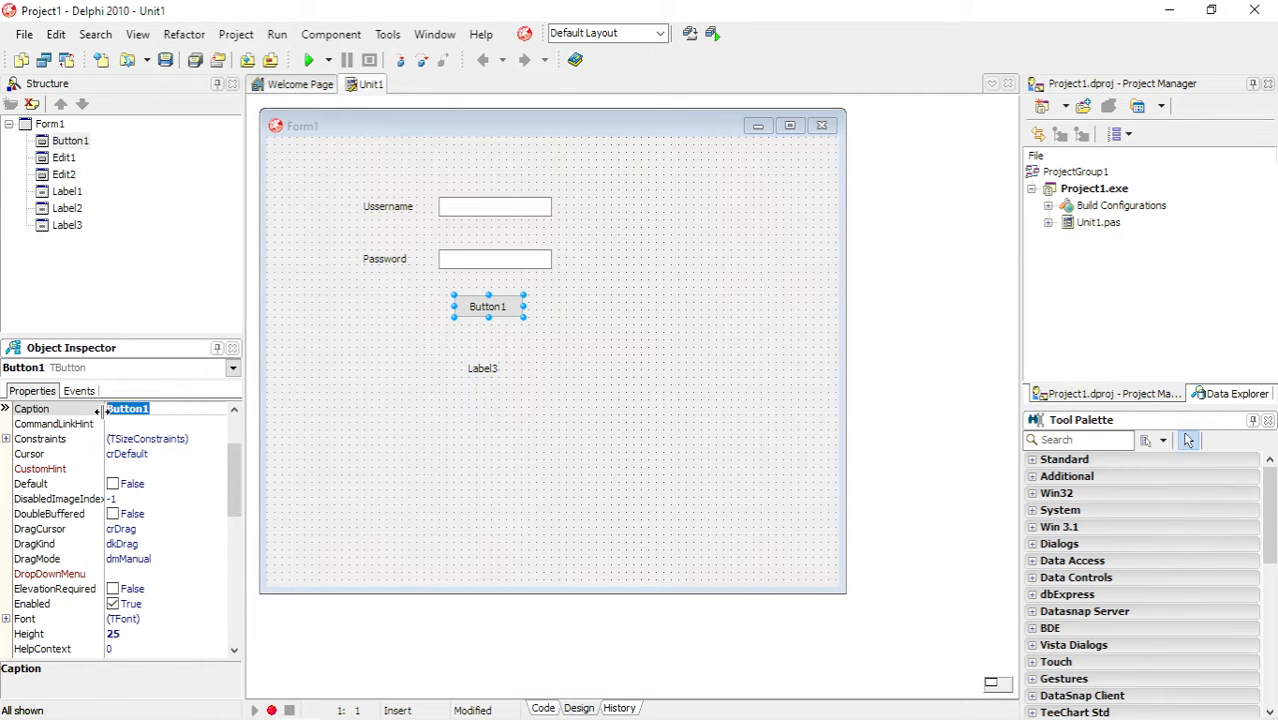
{"action": "type", "text": "Enter"}
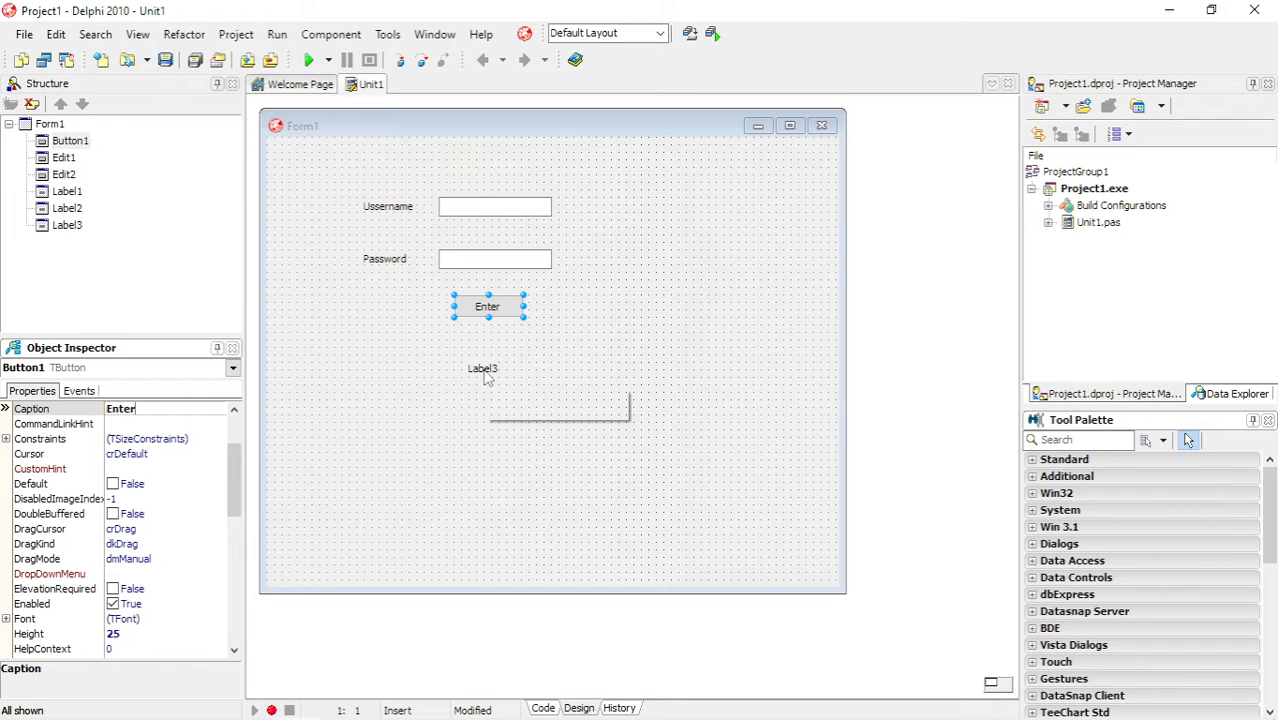
{"action": "left_click", "coordinate": [483, 368]}
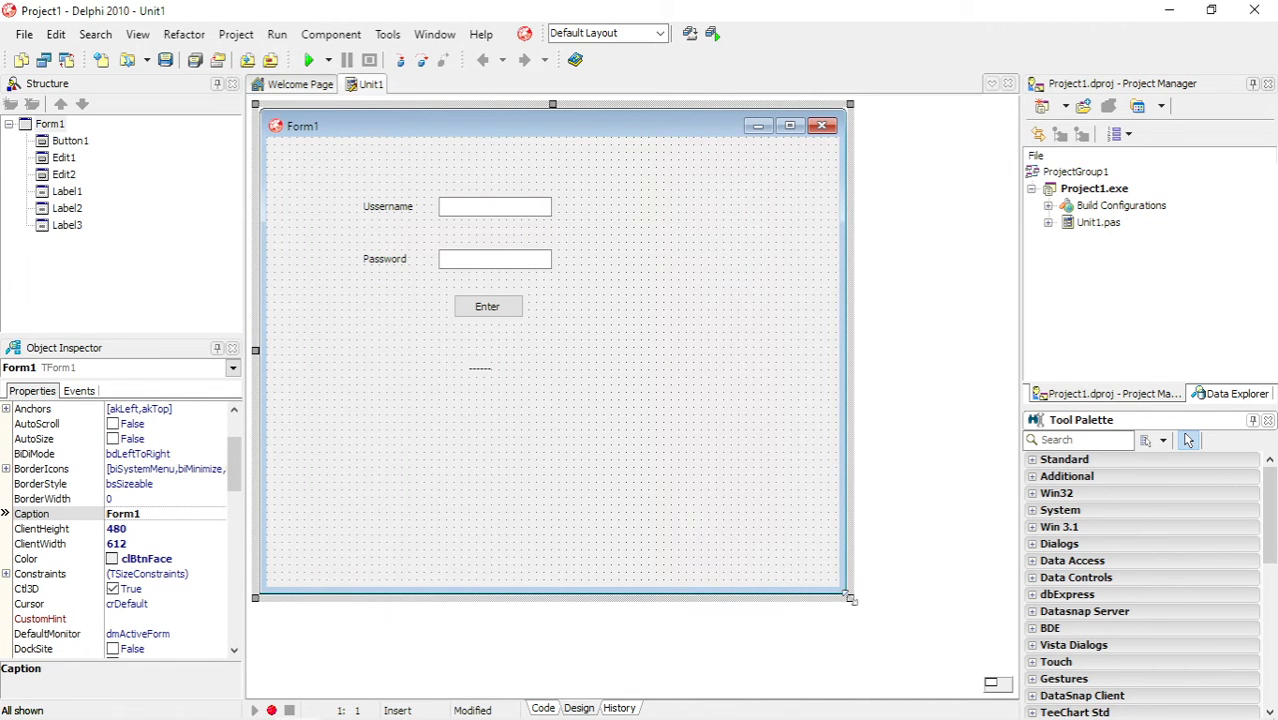
Shrink Form1, then save unit and project into a new Desktop folder 'Username'.
{"action": "left_click_drag", "start_coordinate": [850, 598], "coordinate": [830, 488]}
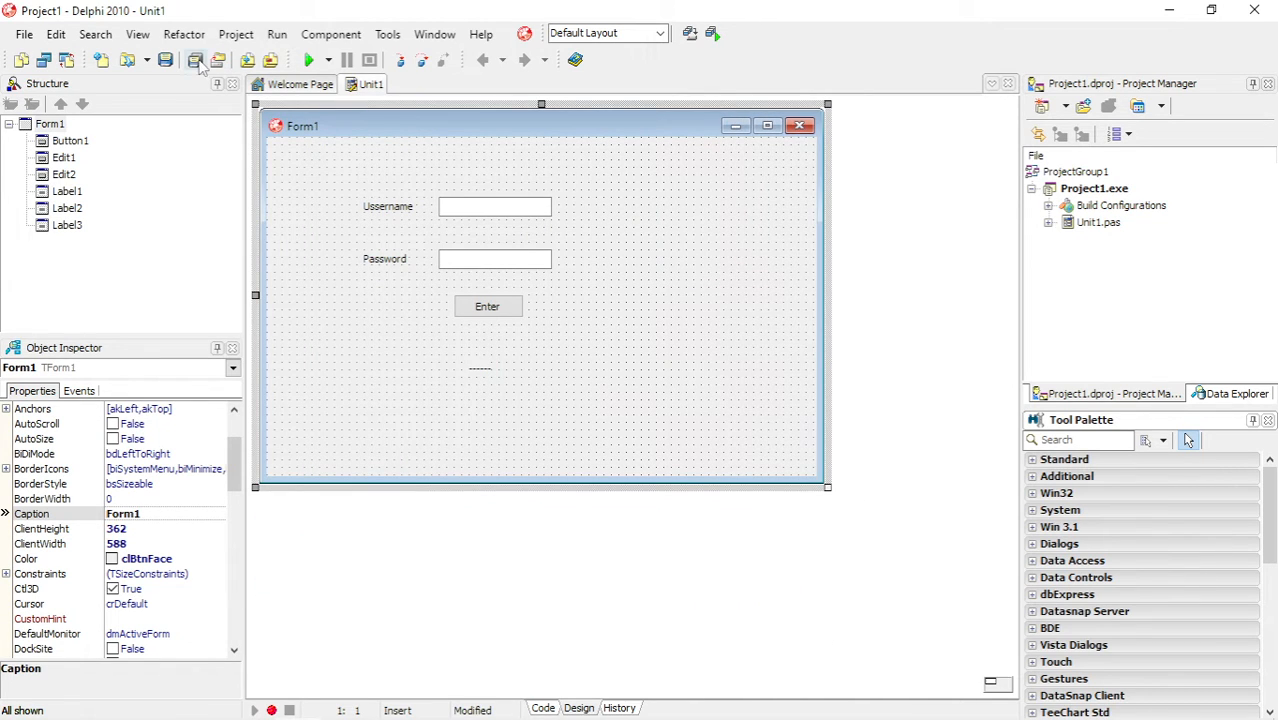
{"action": "left_click", "coordinate": [195, 60]}
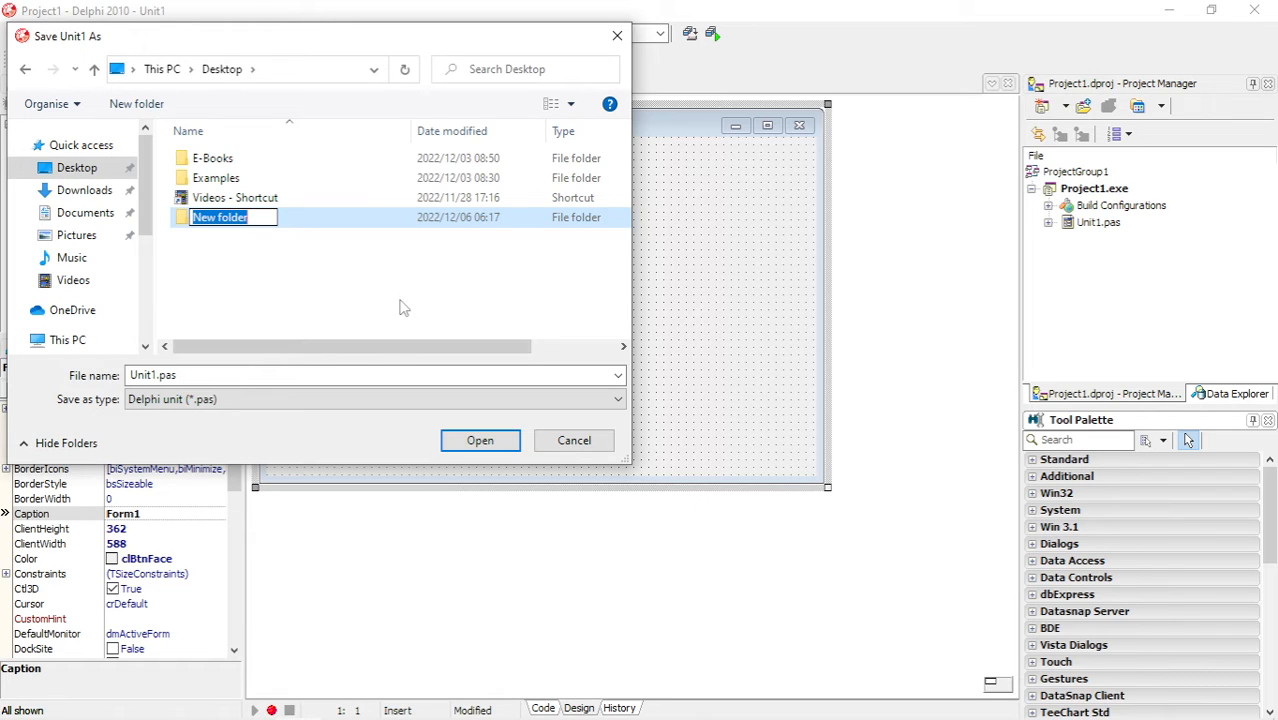
{"action": "type", "text": "Username"}
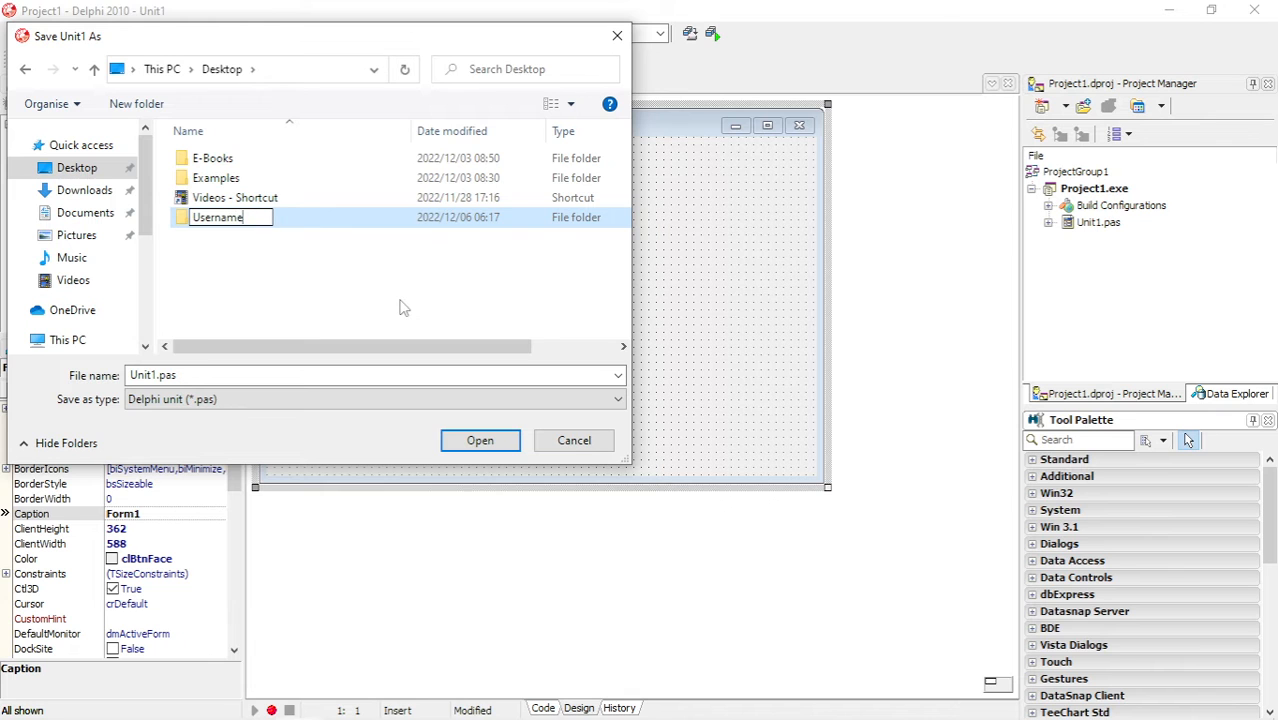
{"action": "double_click", "coordinate": [217, 217]}
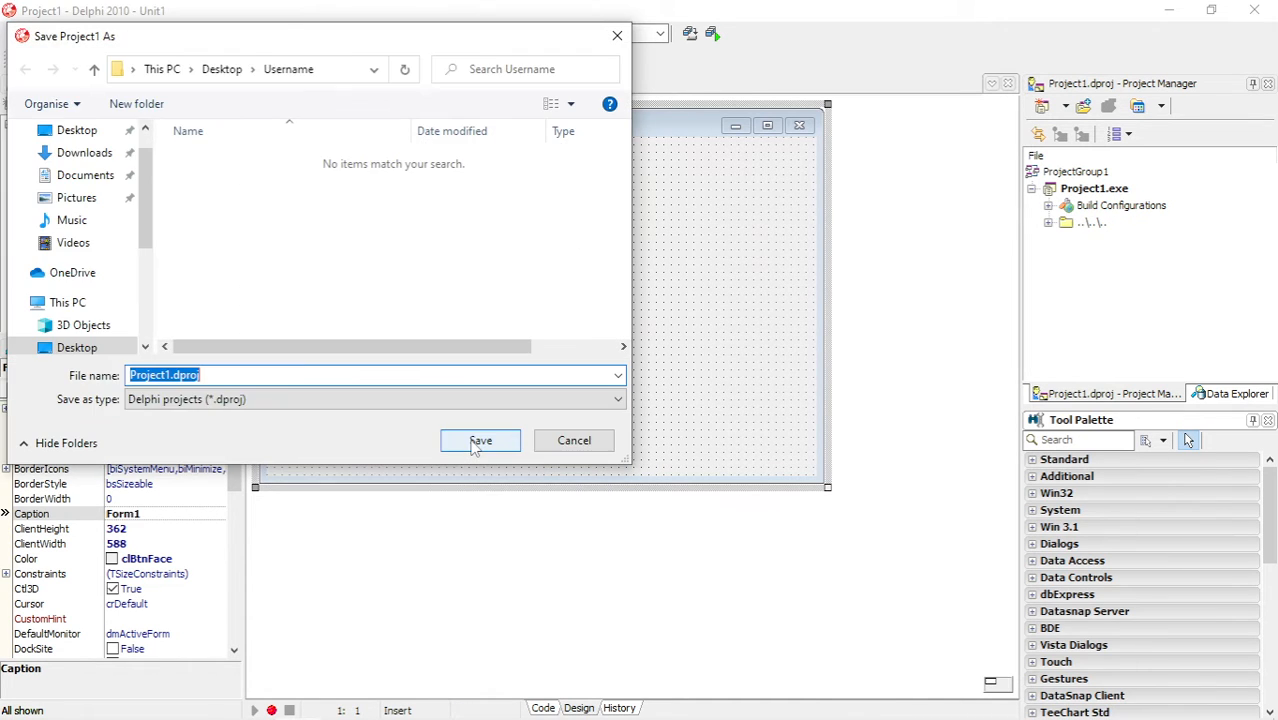
{"action": "left_click", "coordinate": [480, 441]}
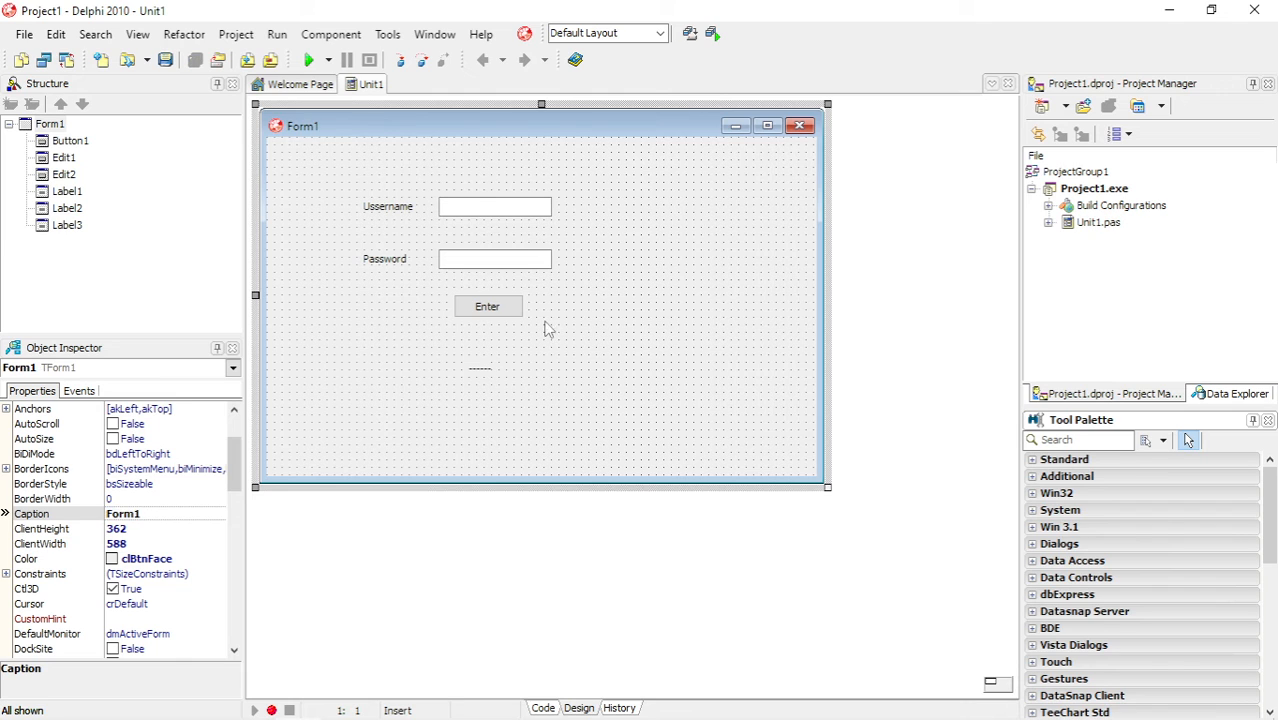
{"action": "left_click", "coordinate": [487, 306]}
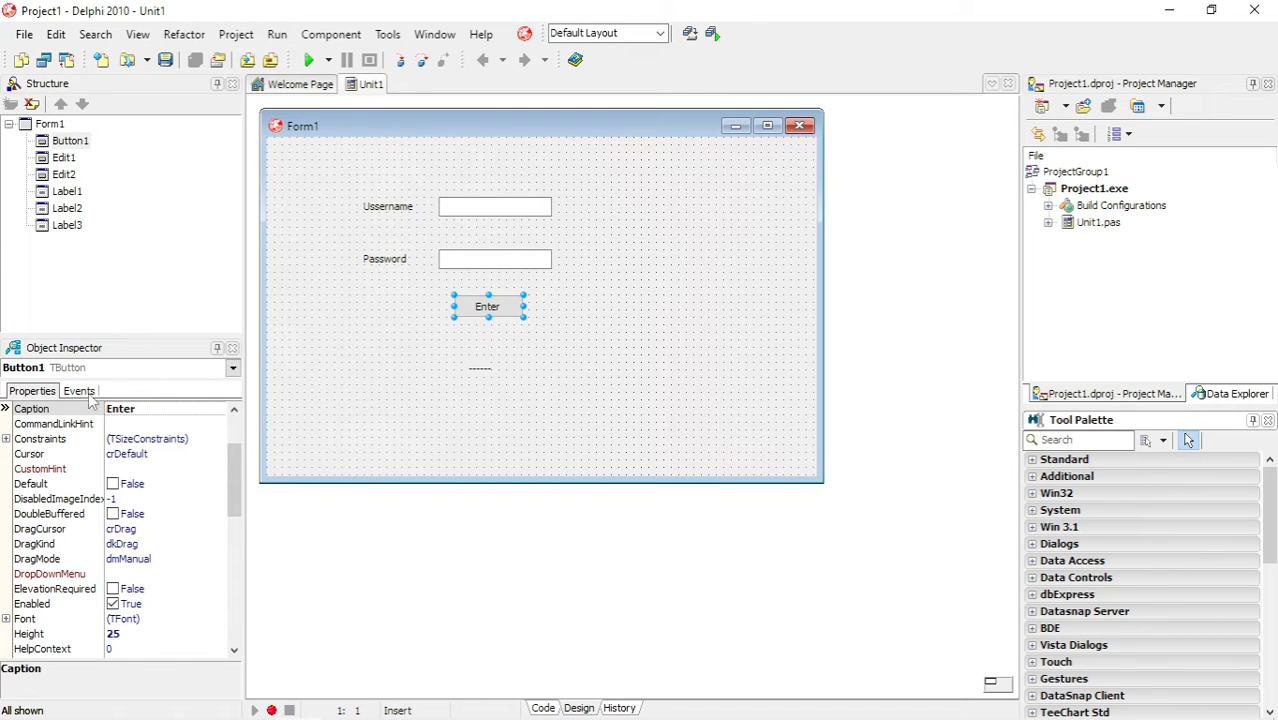
{"action": "left_click", "coordinate": [78, 390]}
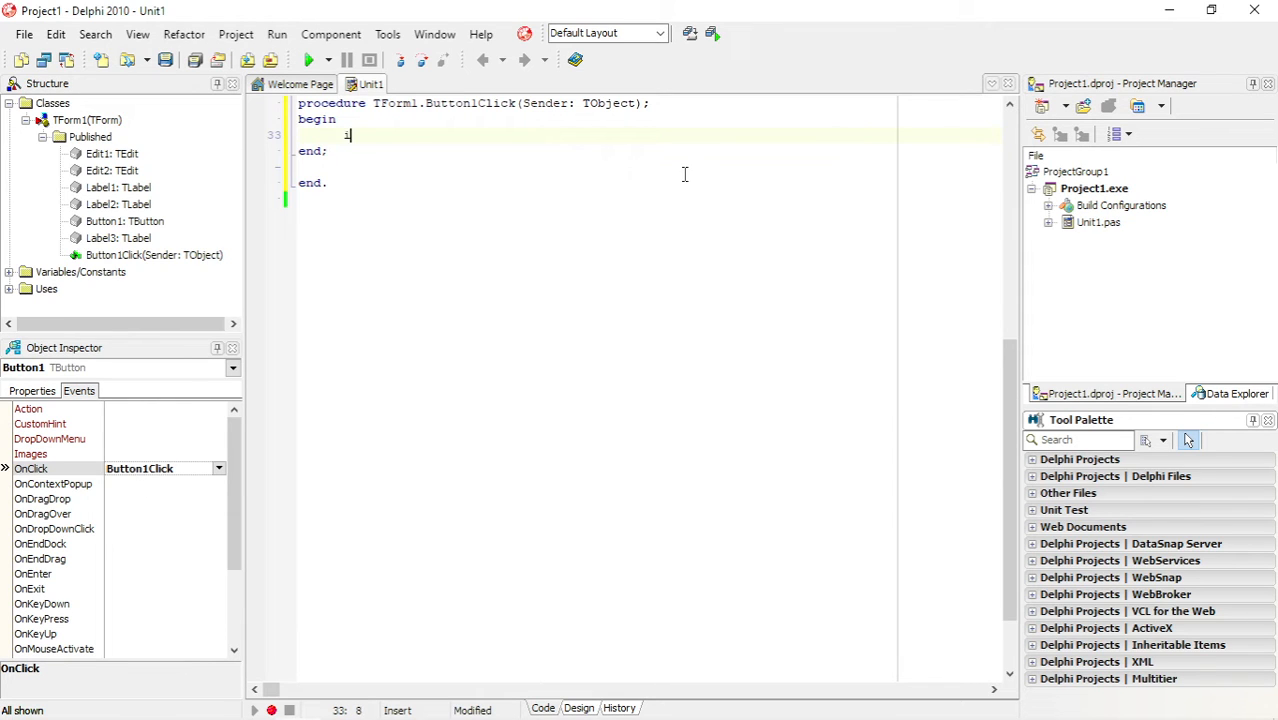
{"action": "type", "text": "f edit then"}
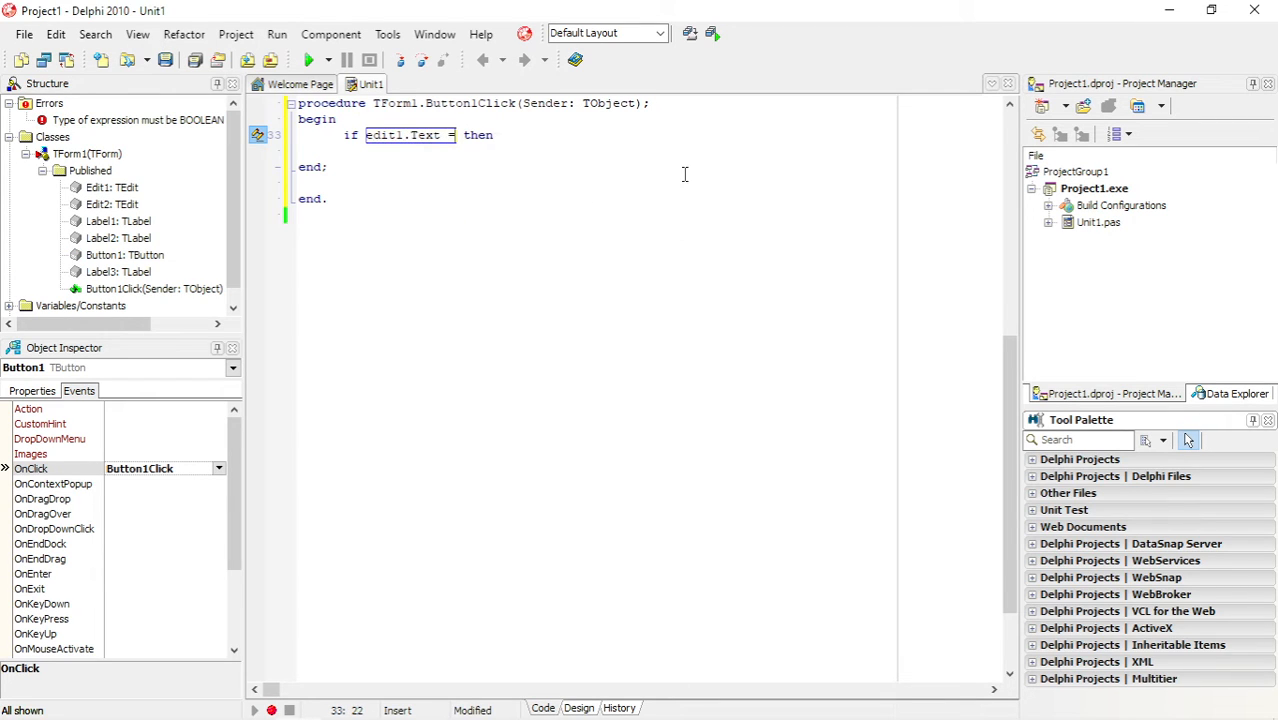
{"action": "type", "text": "''"}
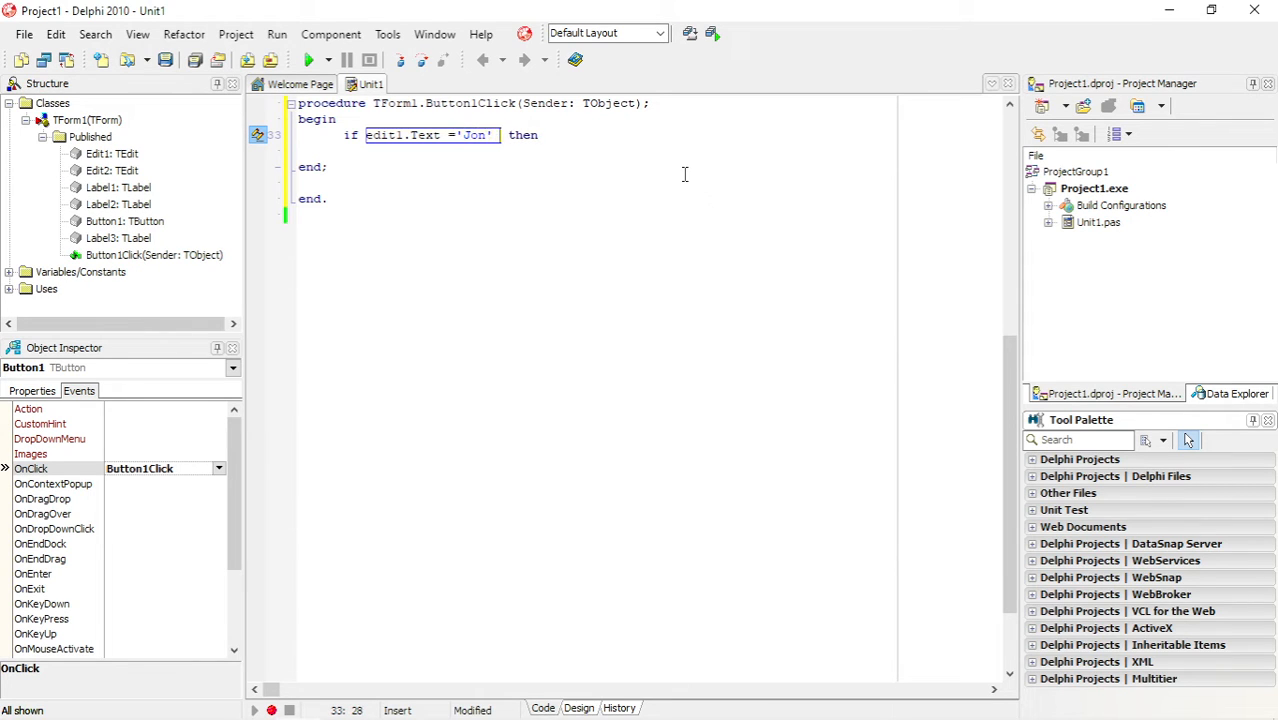
{"action": "type", "text": "AND"}
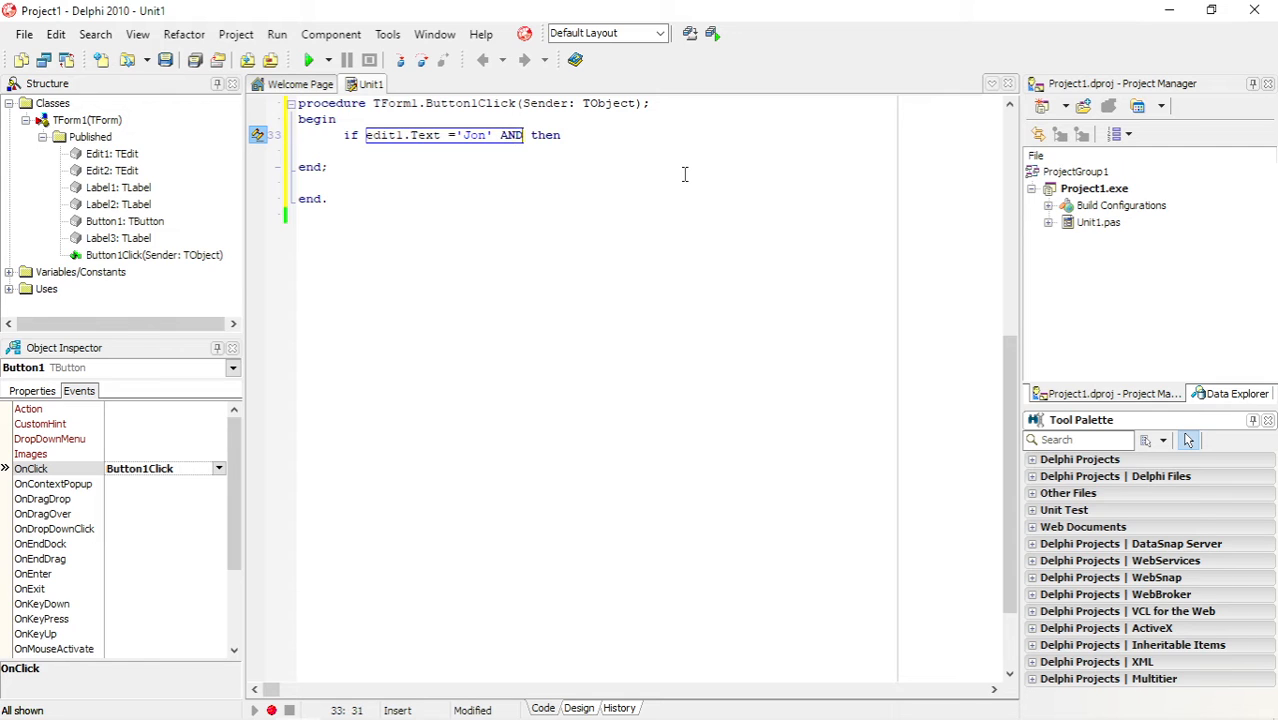
{"action": "type", "text": "edit2"}
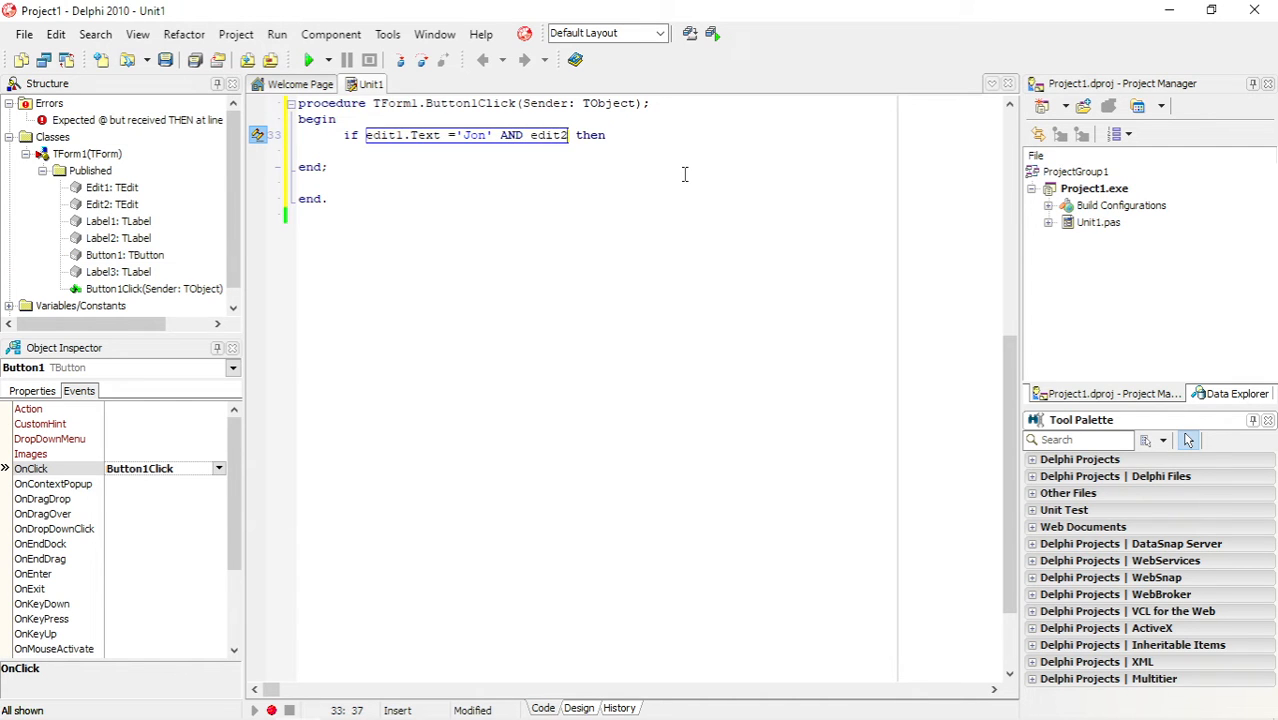
{"action": "type", "text": ".text ='"}
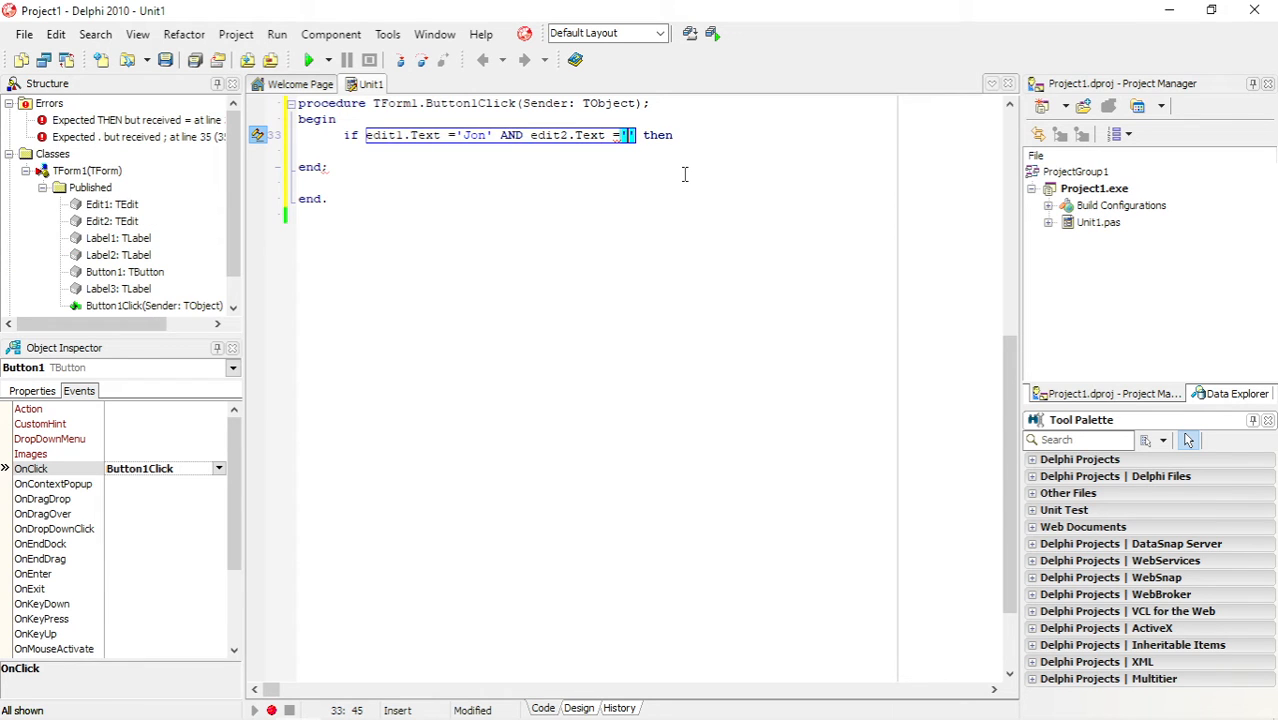
{"action": "type", "text": "apple"}
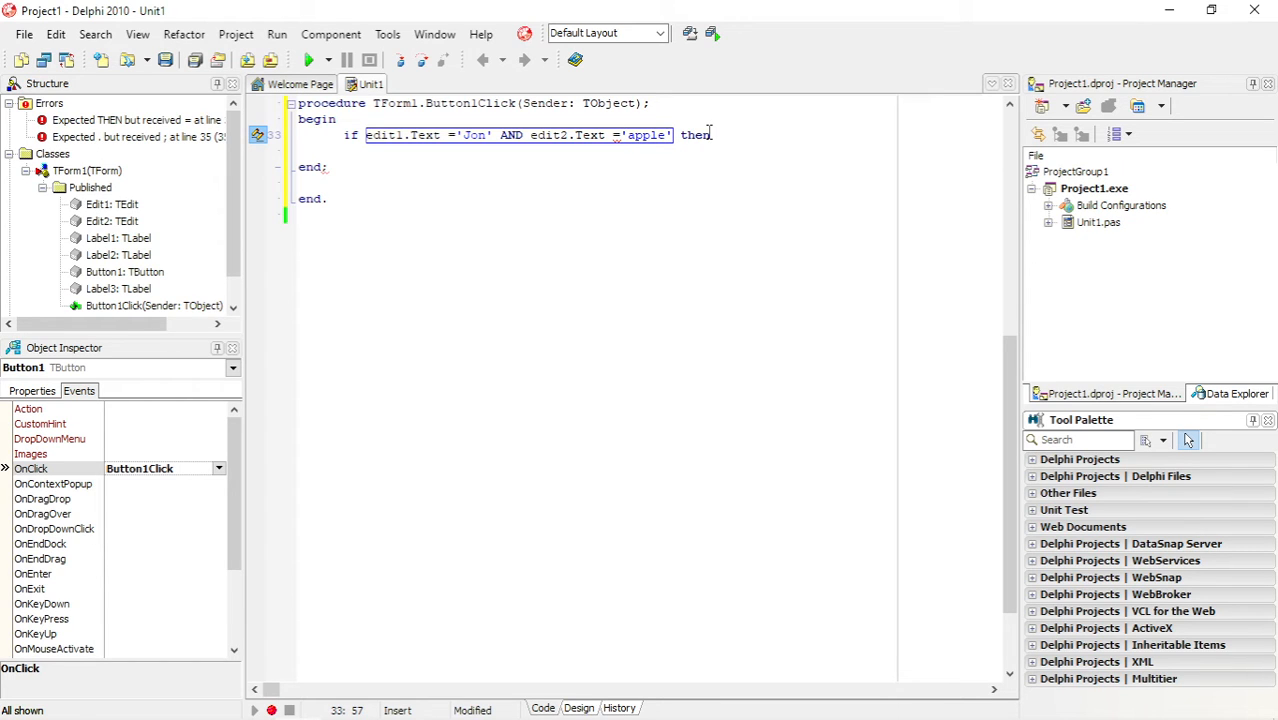
Write begin label3.Caption:='Correct!'; end; as the if's true branch.
{"action": "type", "text": "begin"}
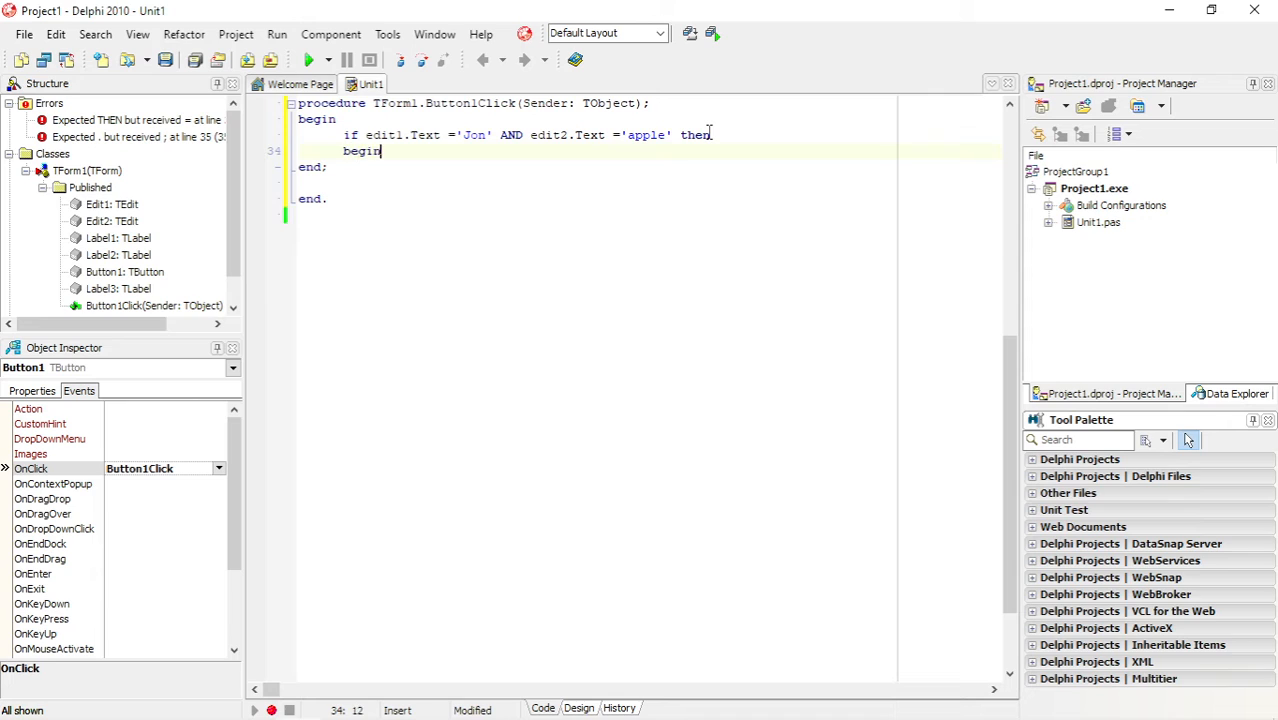
{"action": "type", "text": "label3.Caption:="}
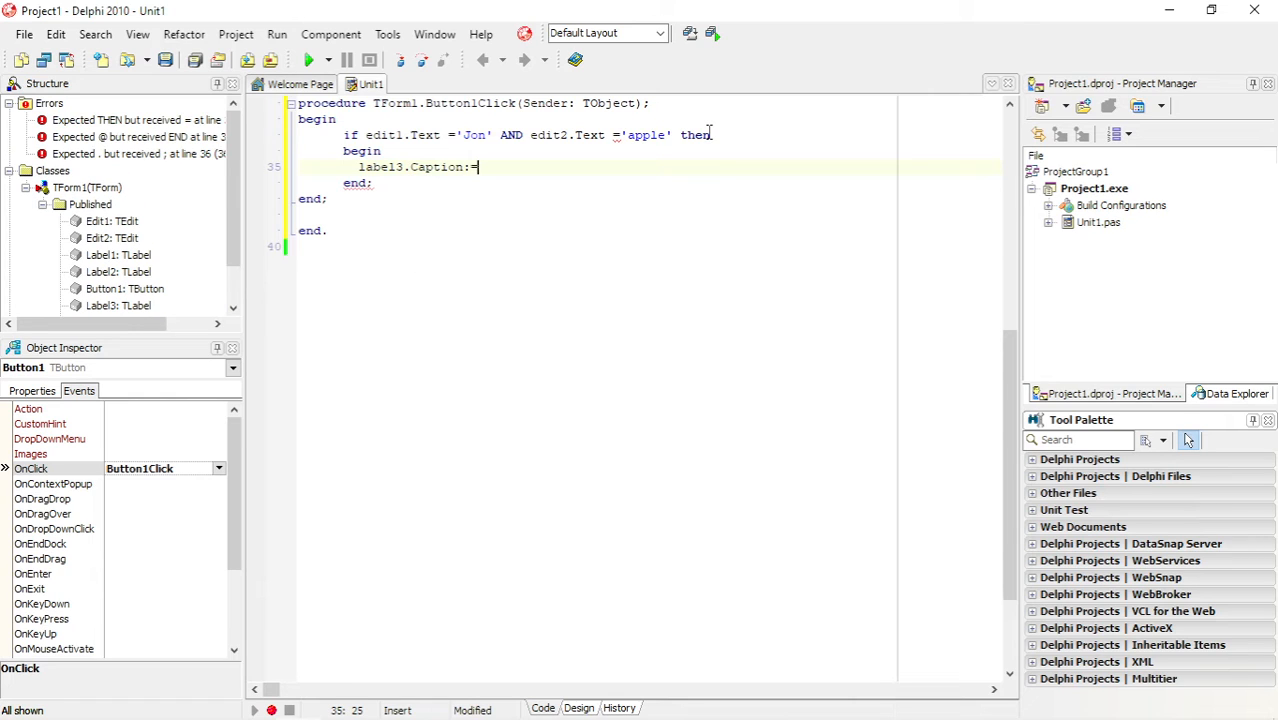
{"action": "type", "text": "'';"}
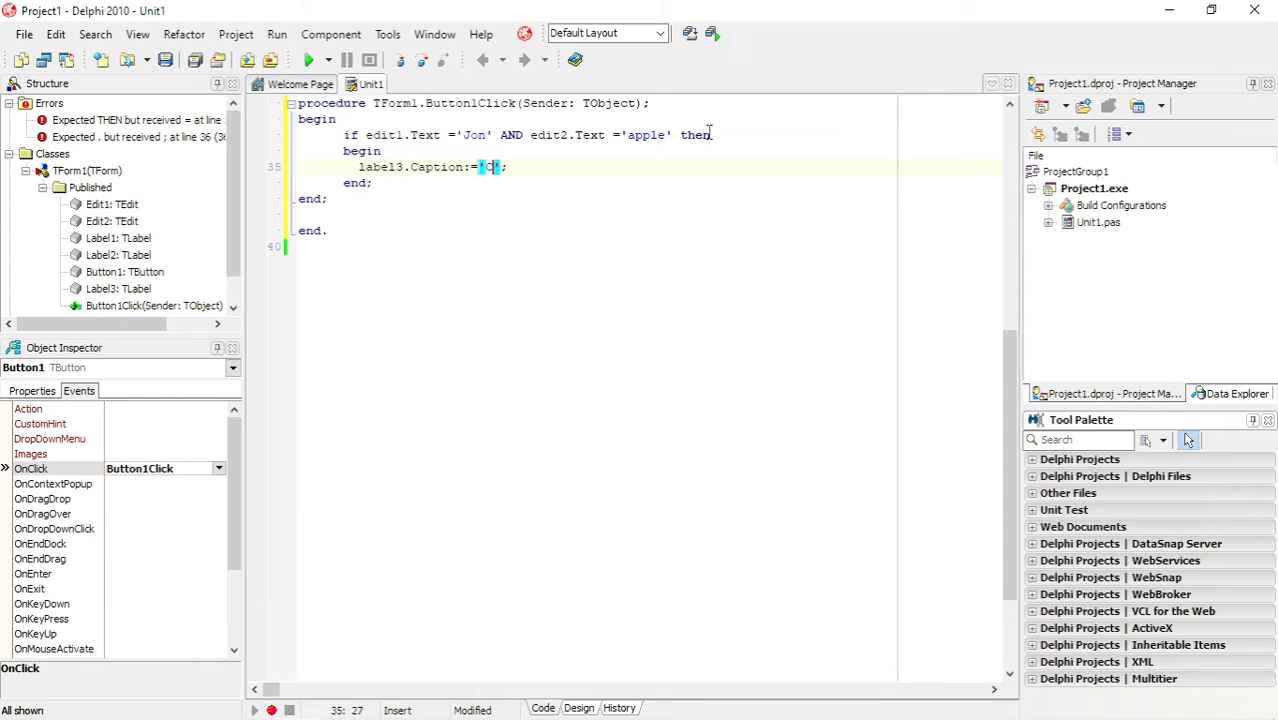
{"action": "type", "text": "orrect!"}
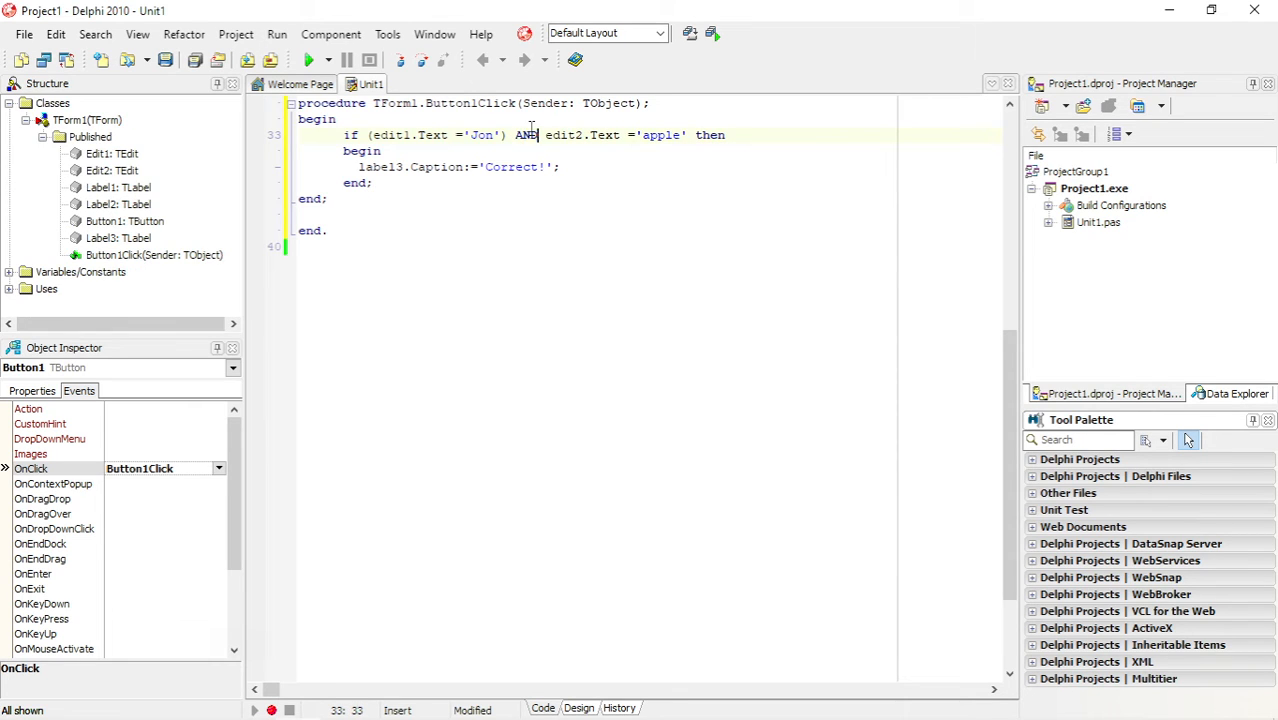
Bracket edit1.Text='Jon' and edit2.Text='apple' separately around AND.
{"action": "type", "text": "("}
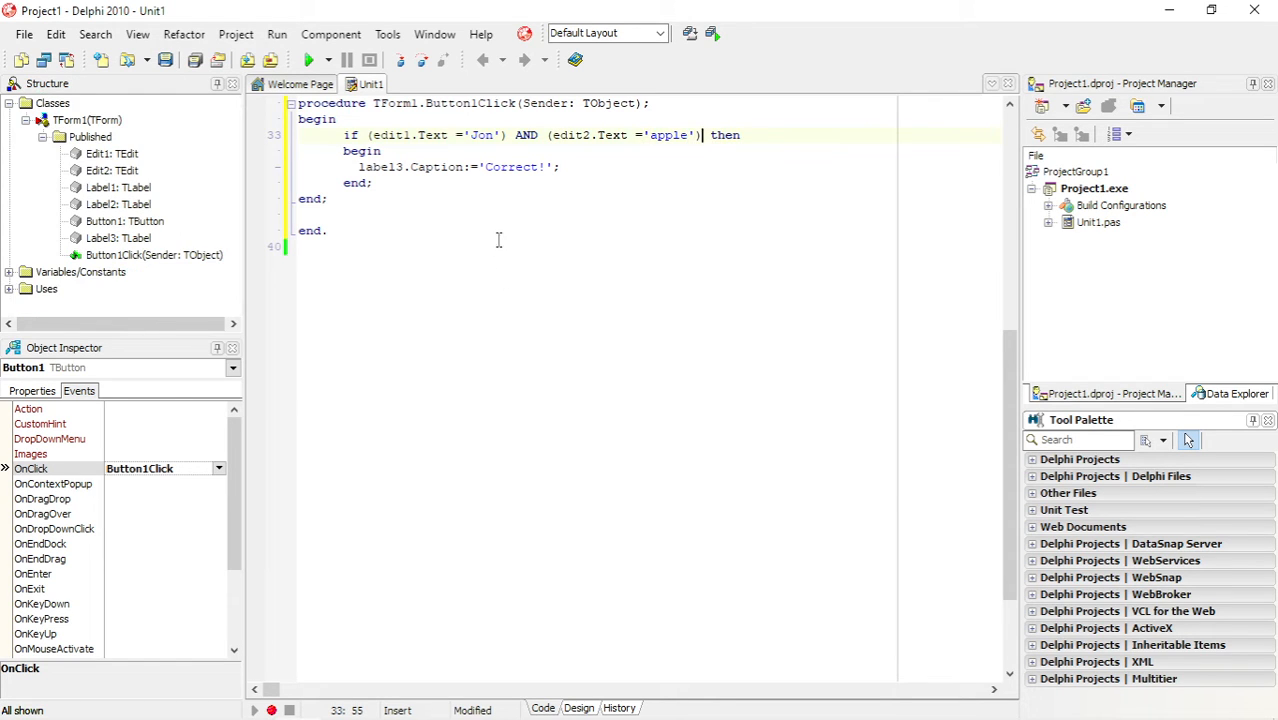
{"action": "left_click", "coordinate": [508, 135]}
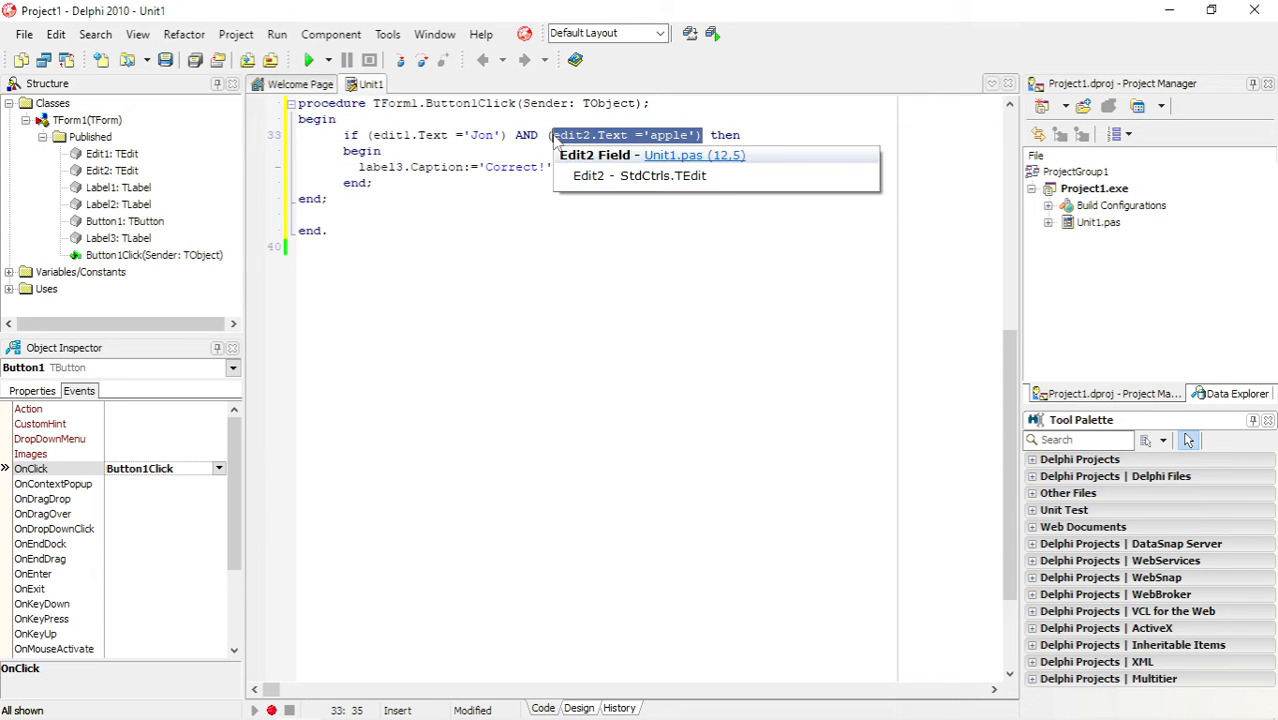
{"action": "mouse_move", "coordinate": [566, 176]}
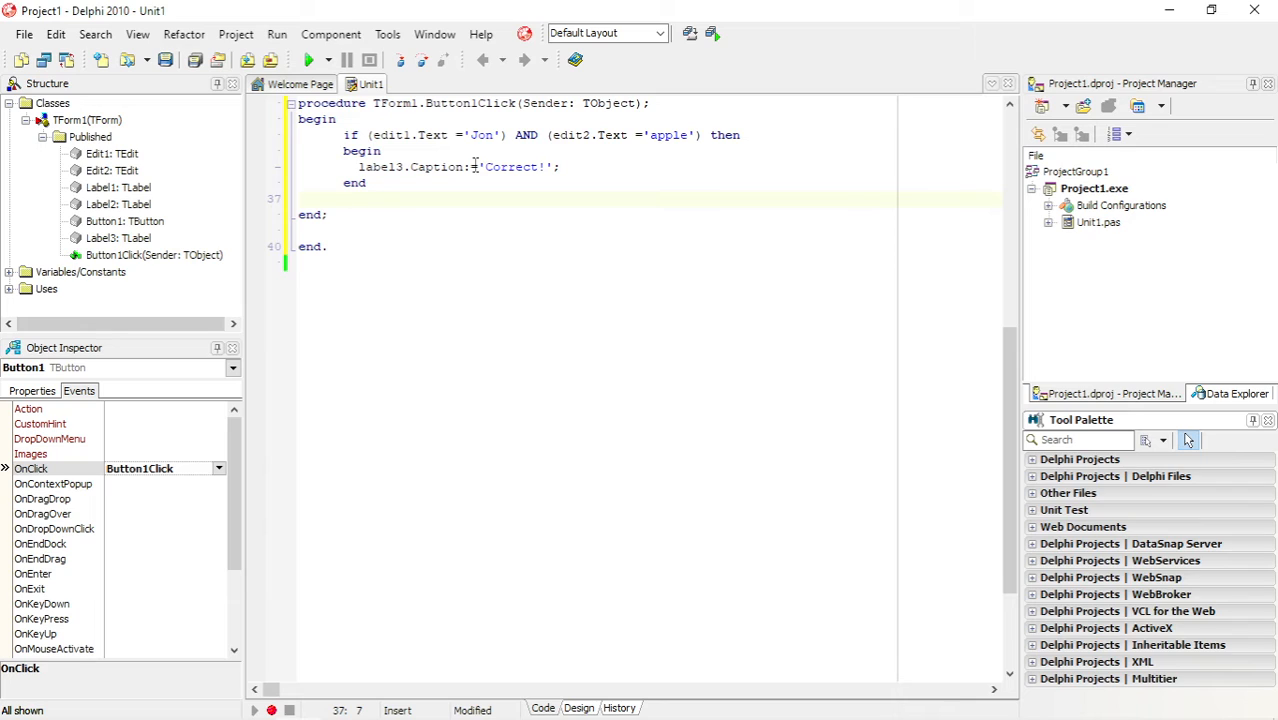
Write else begin label3.Caption:='Wrong!!'; end; after the first block.
{"action": "type", "text": "else"}
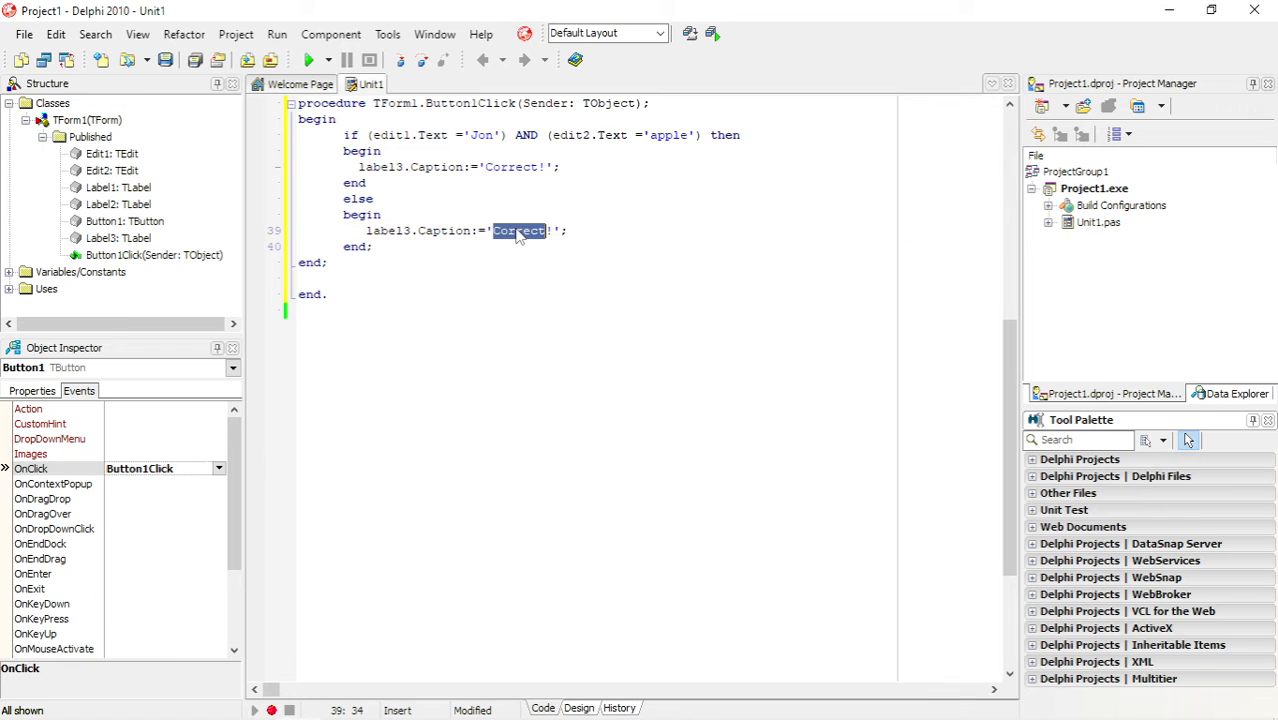
{"action": "type", "text": "Wrong"}
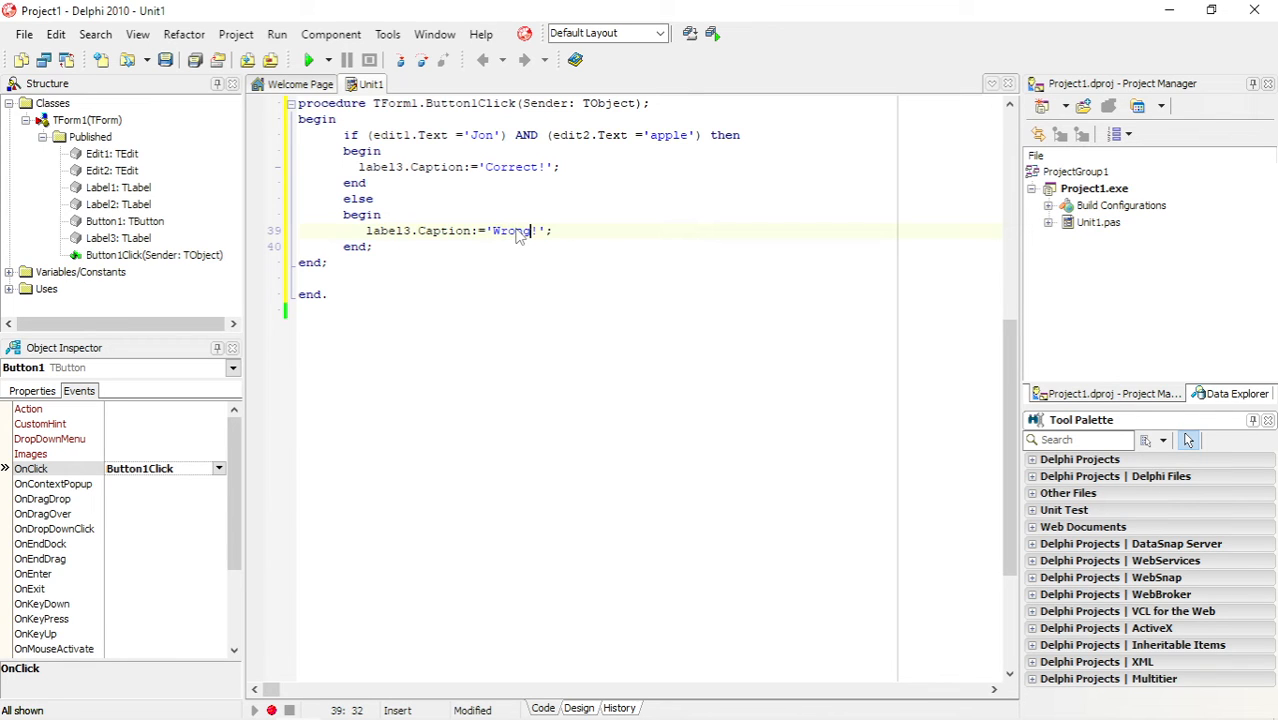
{"action": "type", "text": "!"}
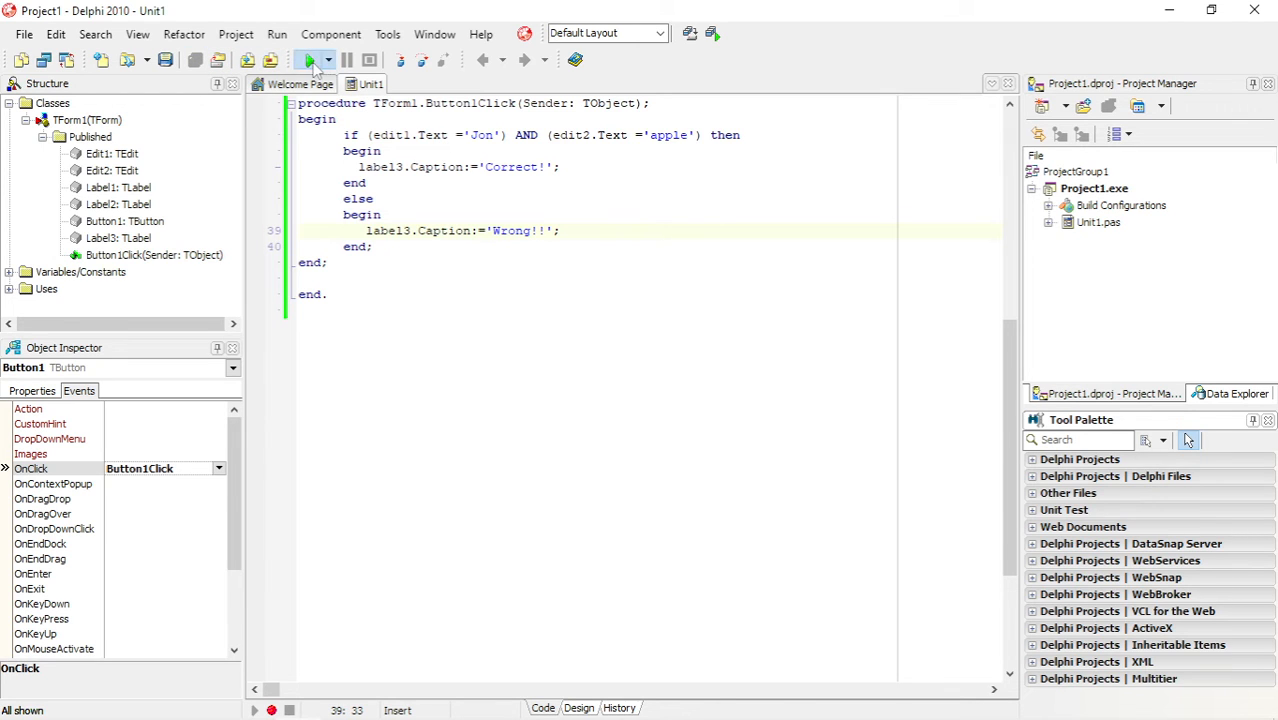
{"action": "left_click", "coordinate": [313, 60]}
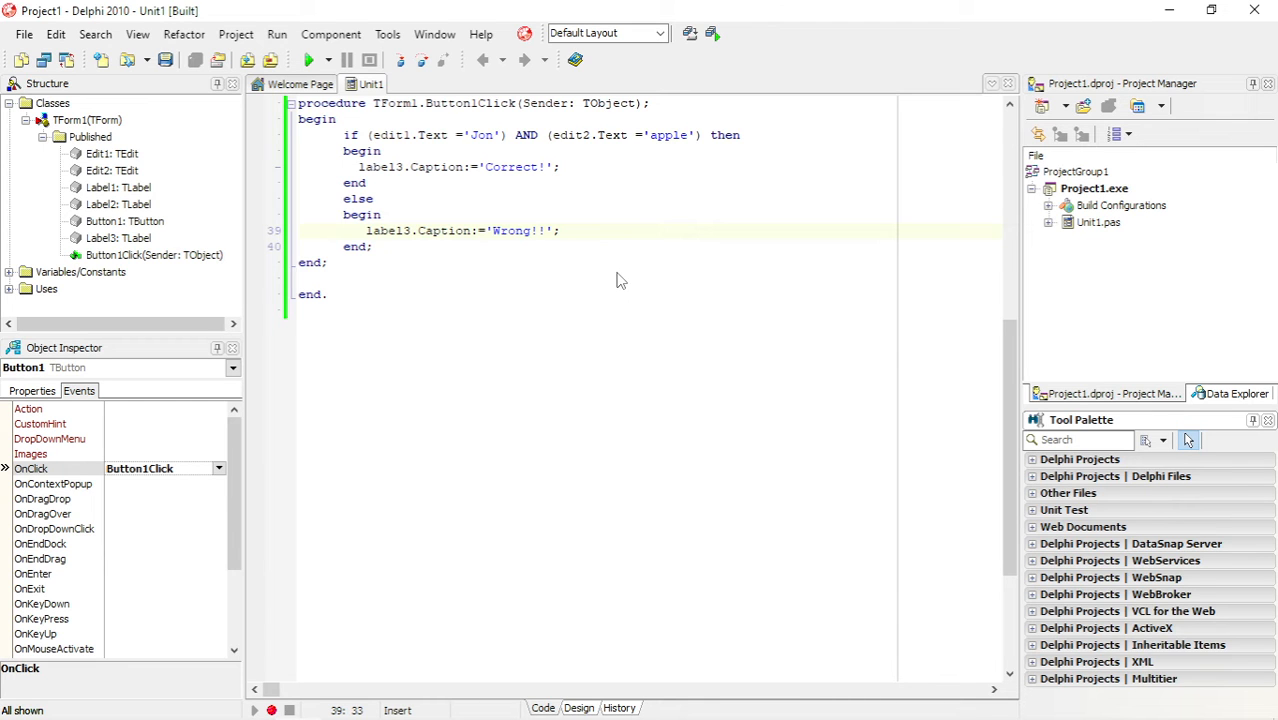
{"action": "left_click", "coordinate": [313, 60]}
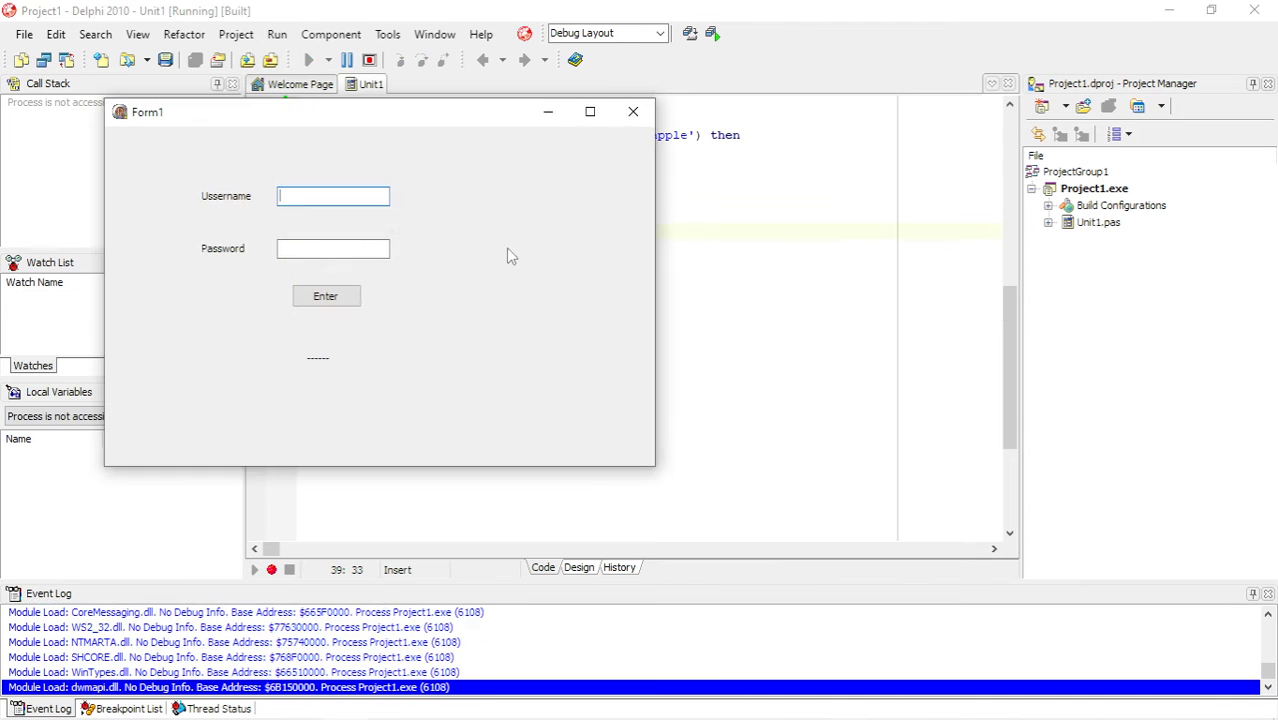
{"action": "type", "text": "1"}
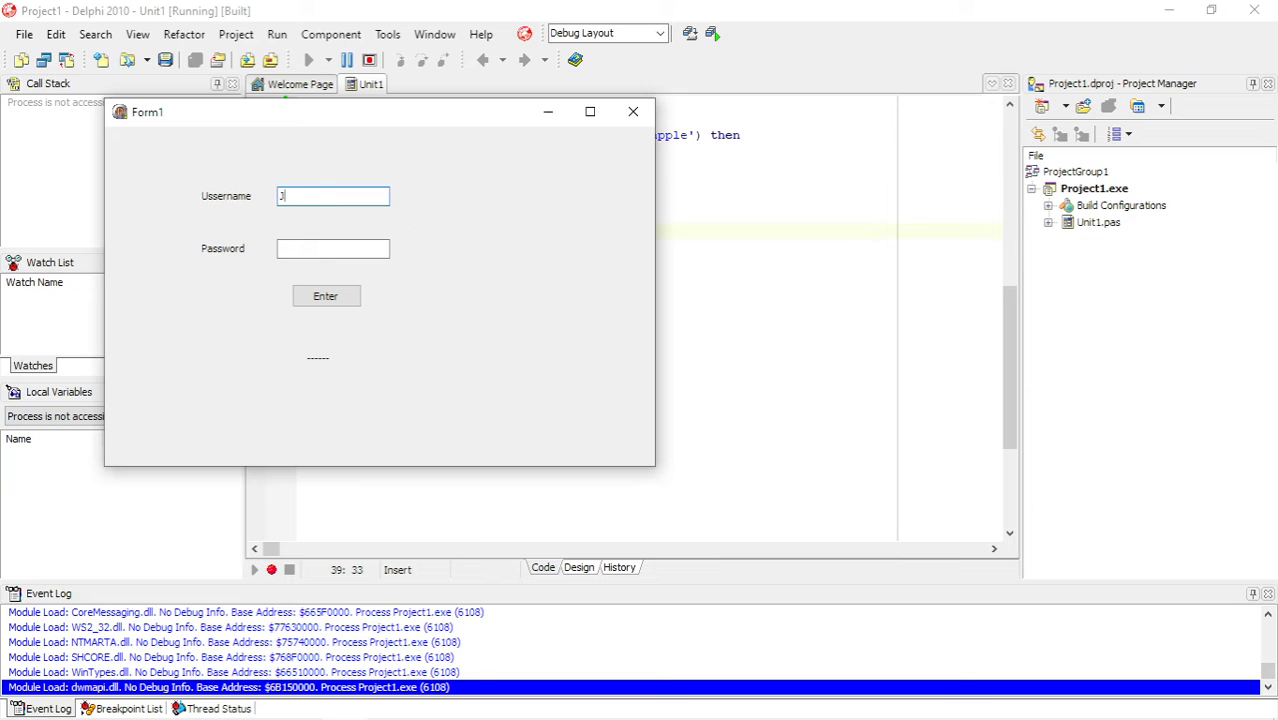
{"action": "type", "text": "on"}
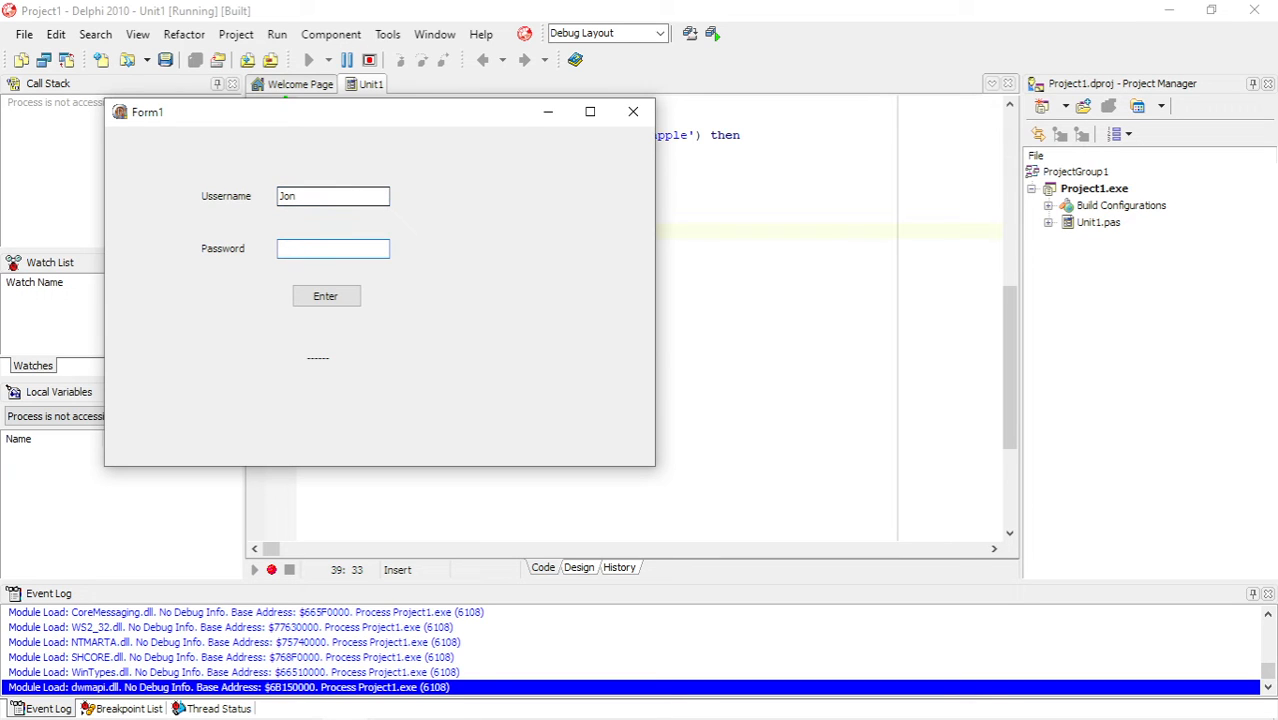
{"action": "type", "text": "a"}
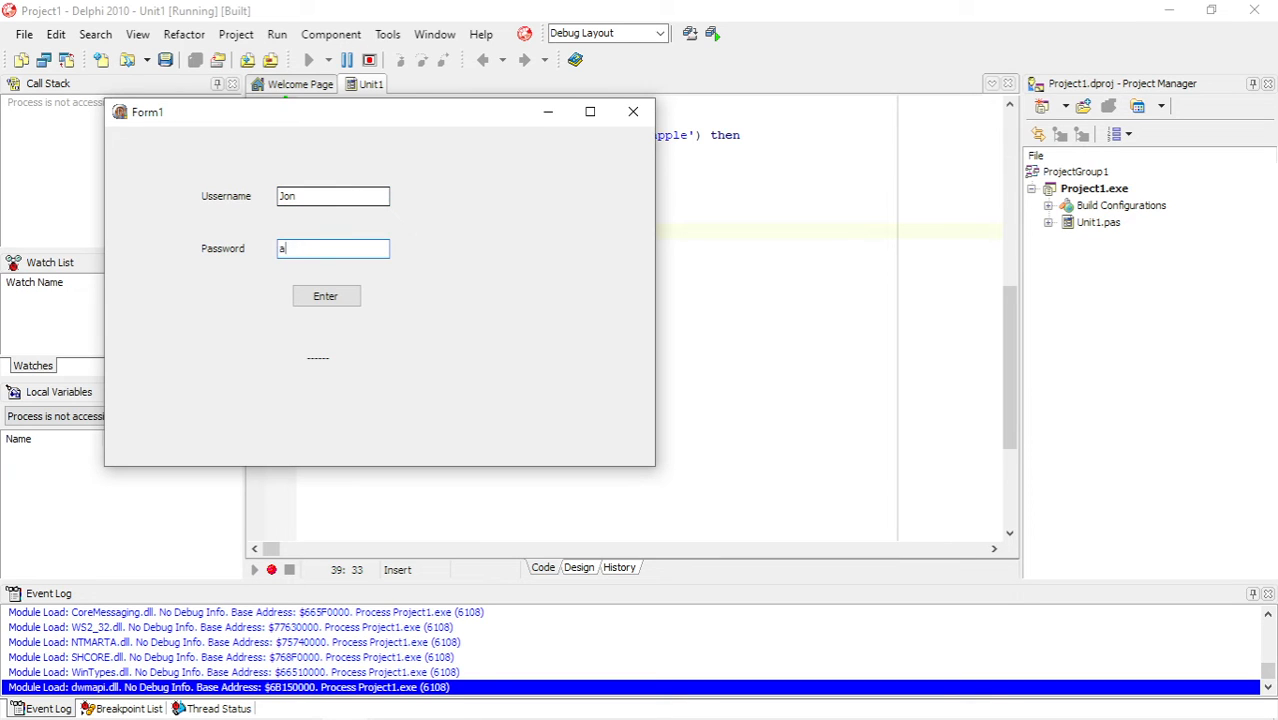
{"action": "type", "text": "pple"}
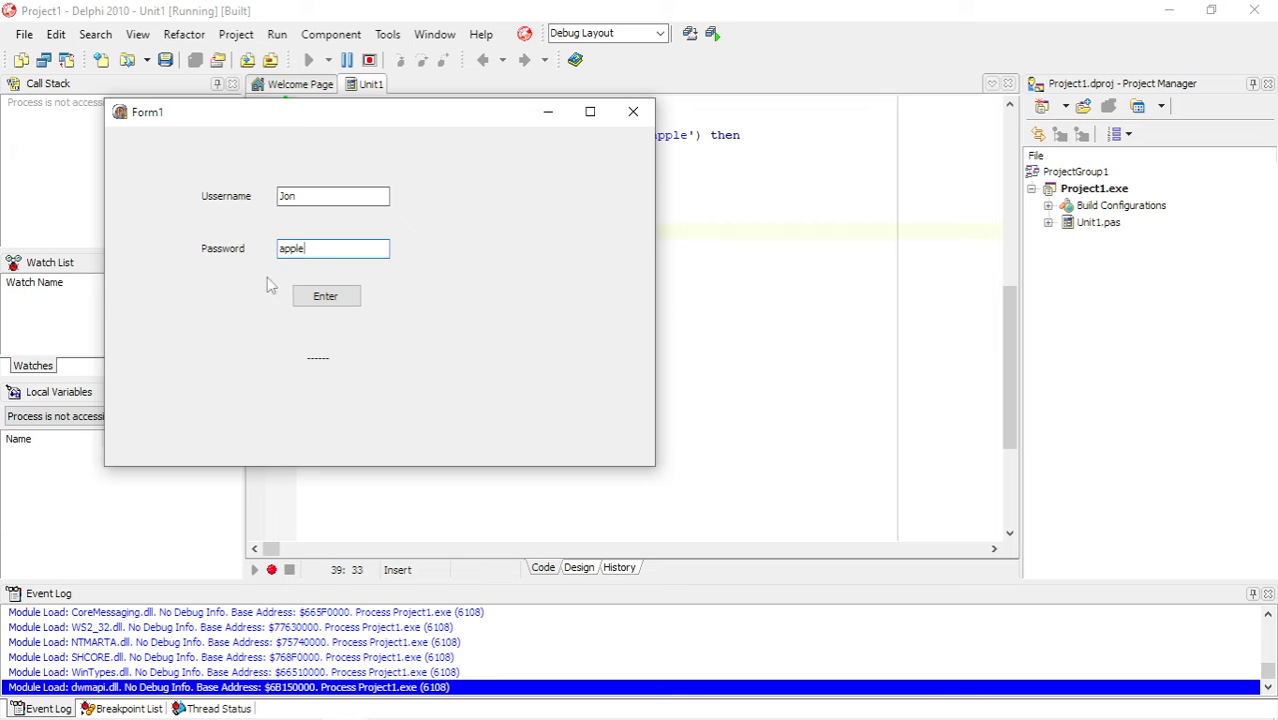
{"action": "left_click", "coordinate": [325, 295]}
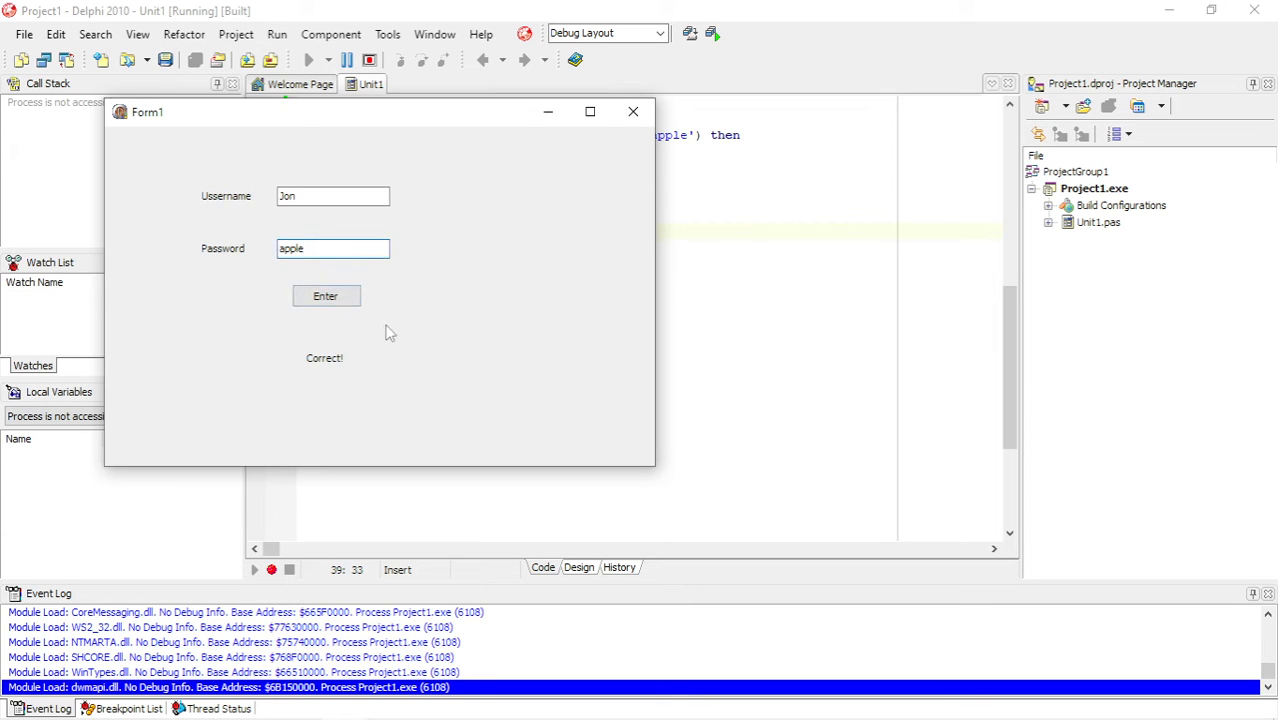
{"action": "left_click", "coordinate": [325, 296]}
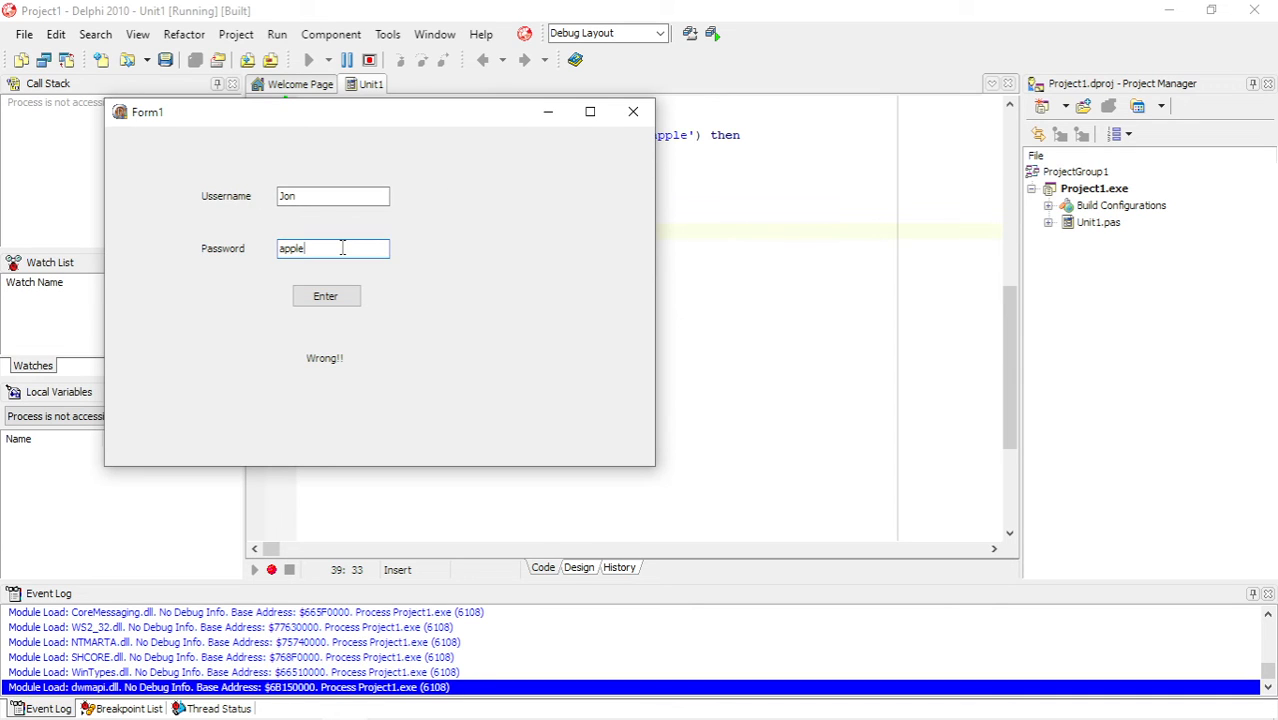
Retest with lowercase jon, see Wrong!!, and close the running form.
{"action": "left_click", "coordinate": [333, 195]}
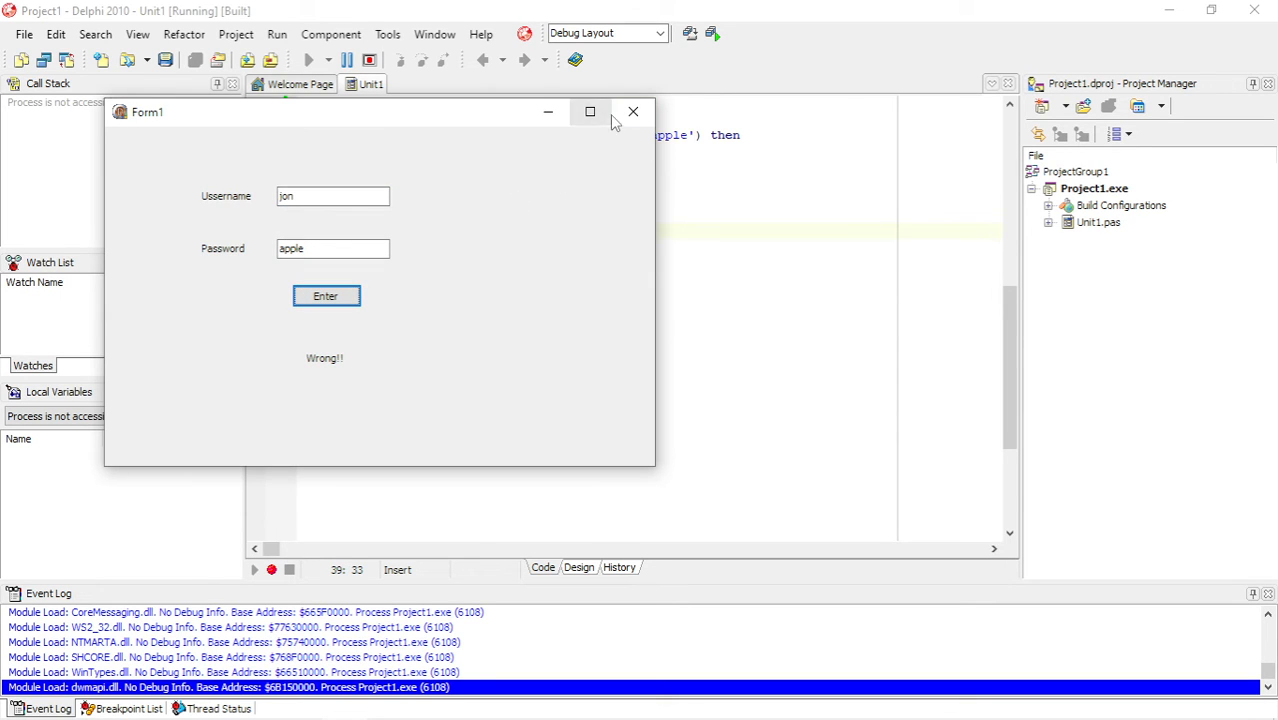
{"action": "left_click", "coordinate": [333, 196]}
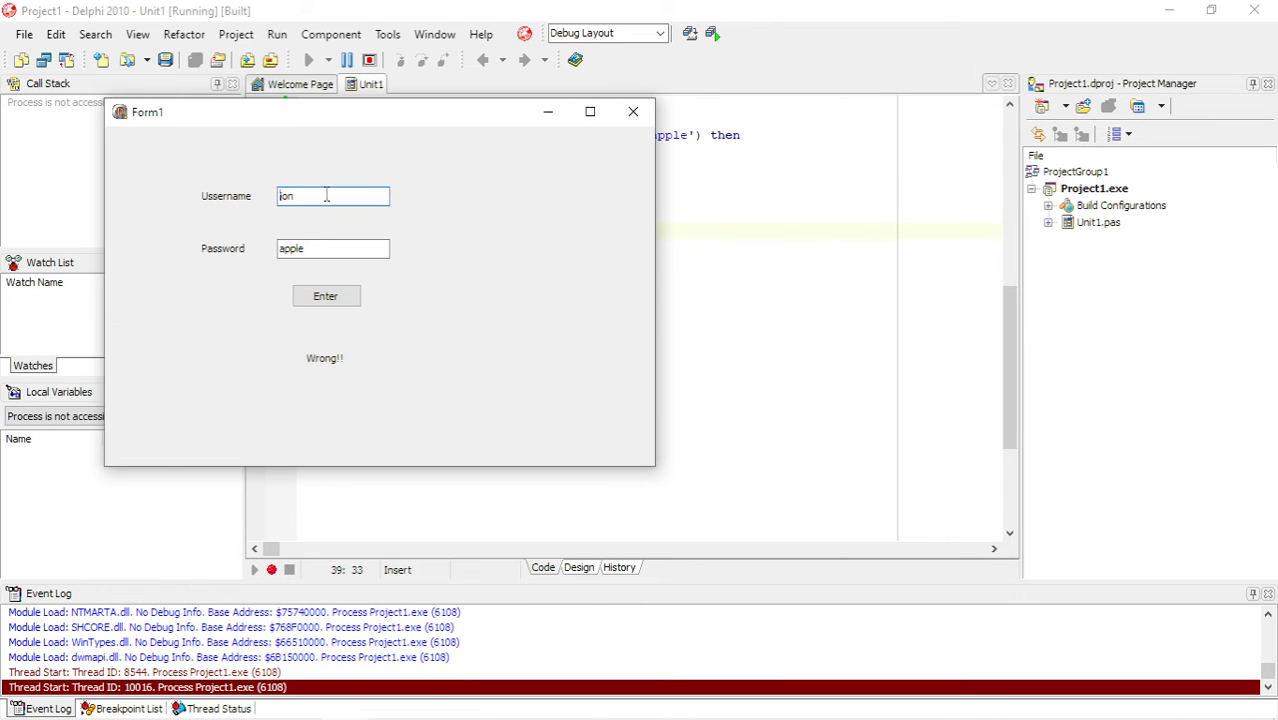
{"action": "mouse_move", "coordinate": [529, 221]}
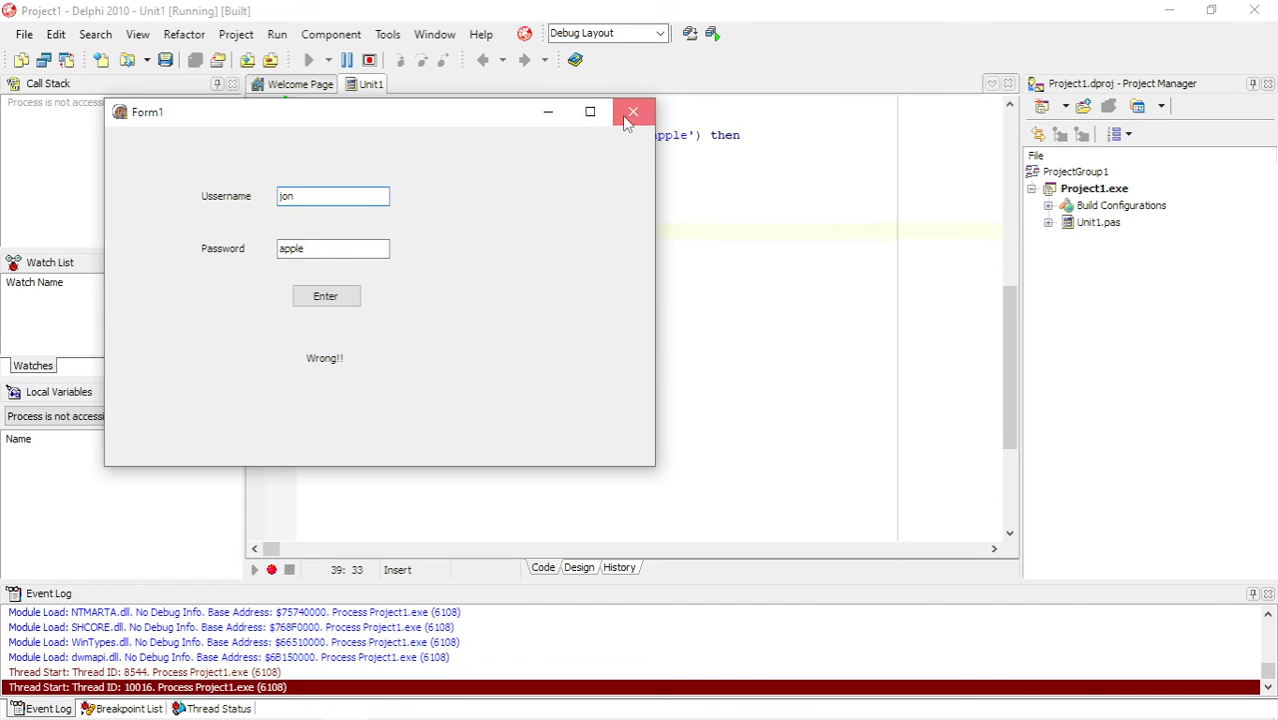
{"action": "left_click", "coordinate": [633, 111]}
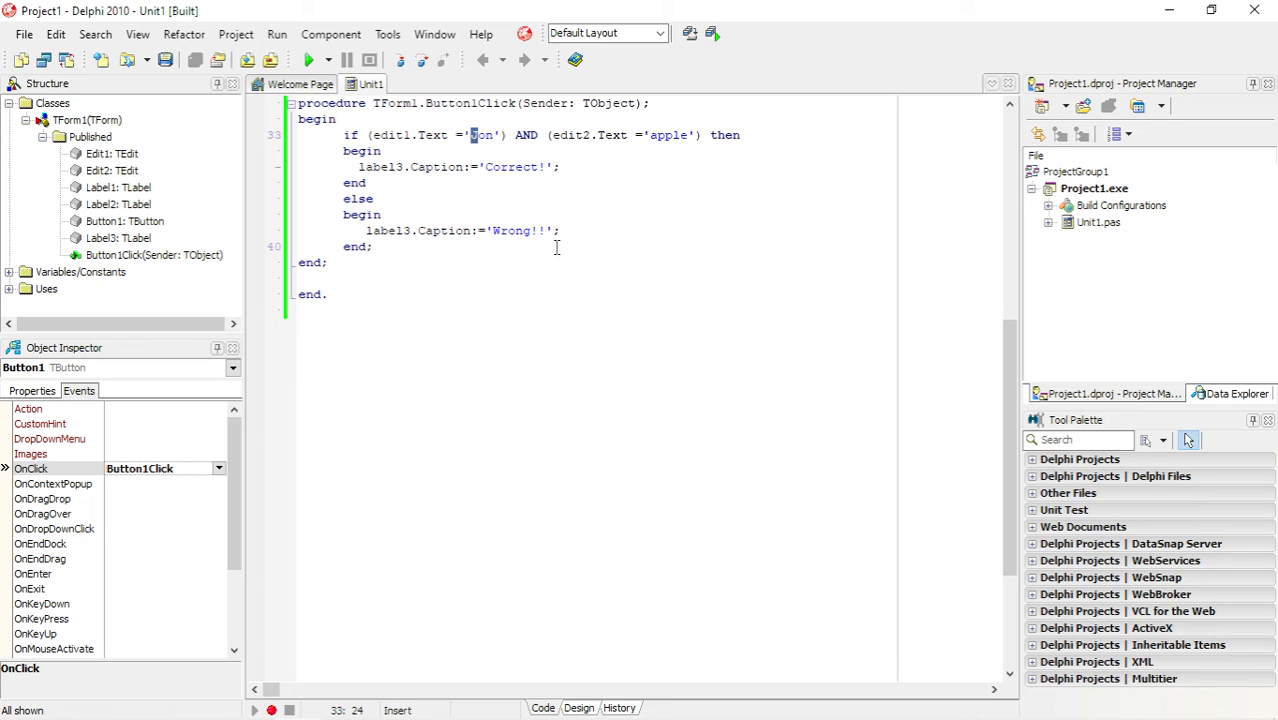
{"action": "mouse_move", "coordinate": [557, 211]}
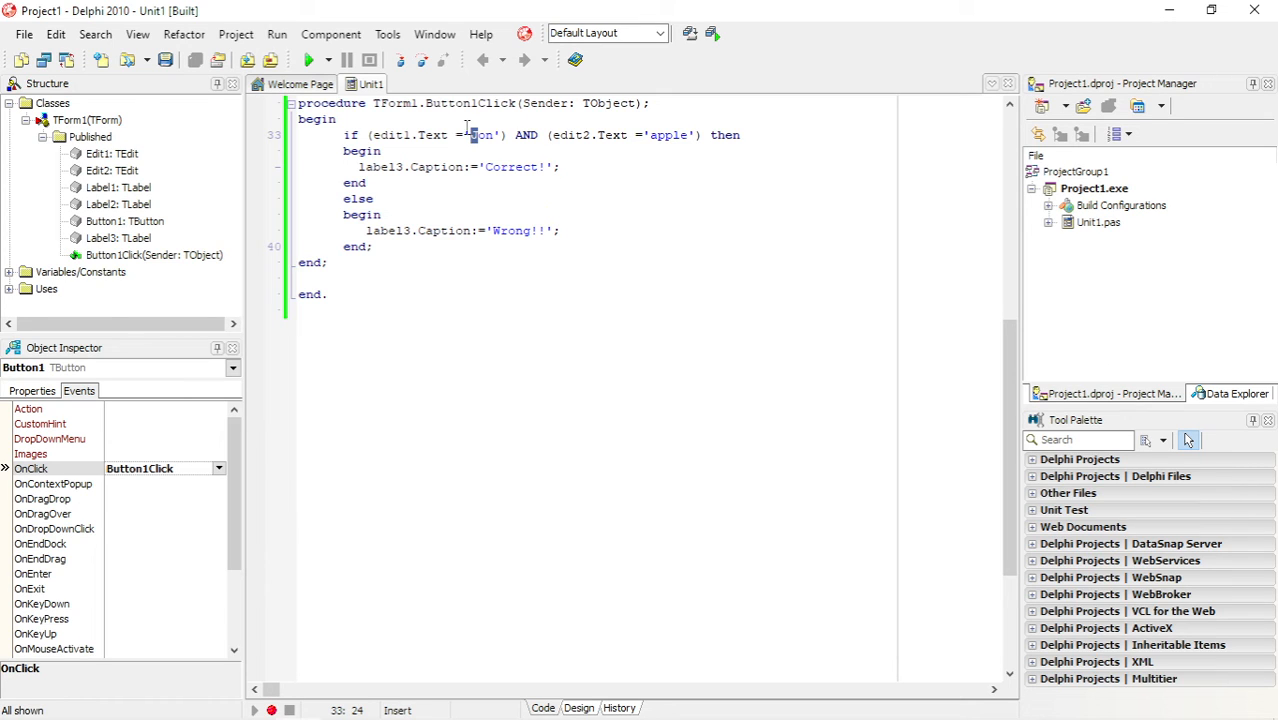
{"action": "mouse_move", "coordinate": [530, 187]}
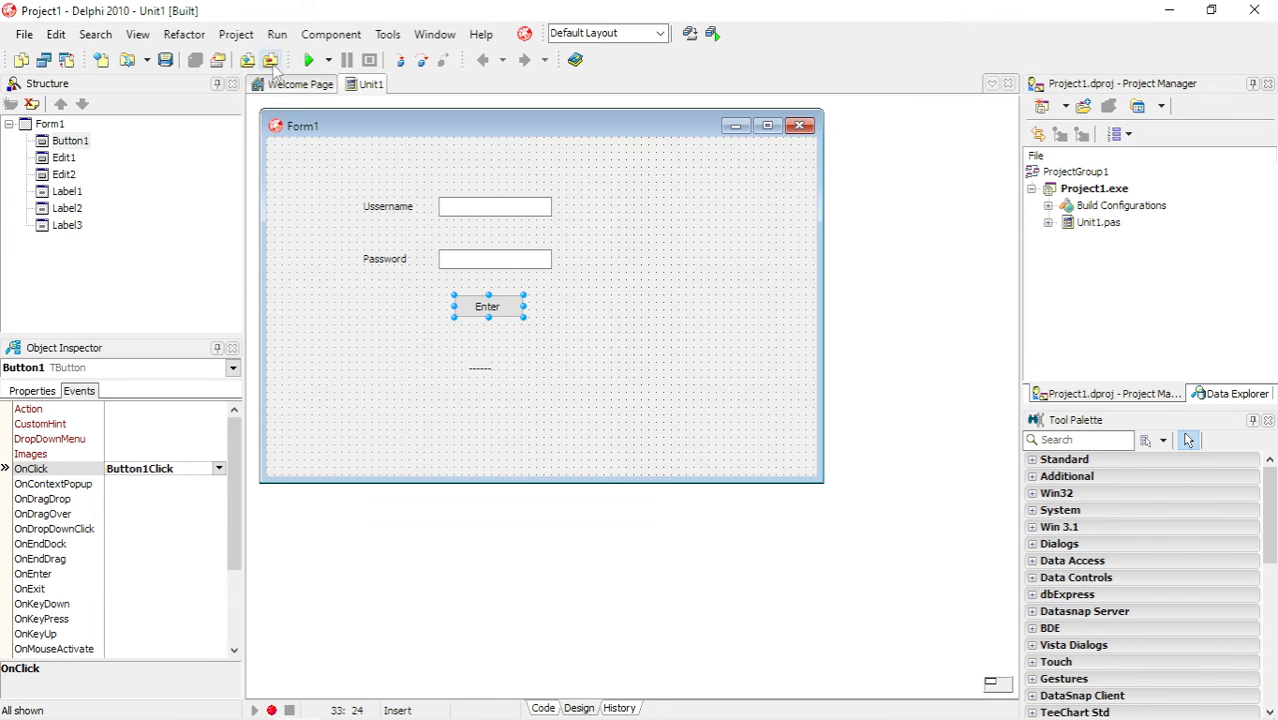
{"action": "left_click", "coordinate": [308, 60]}
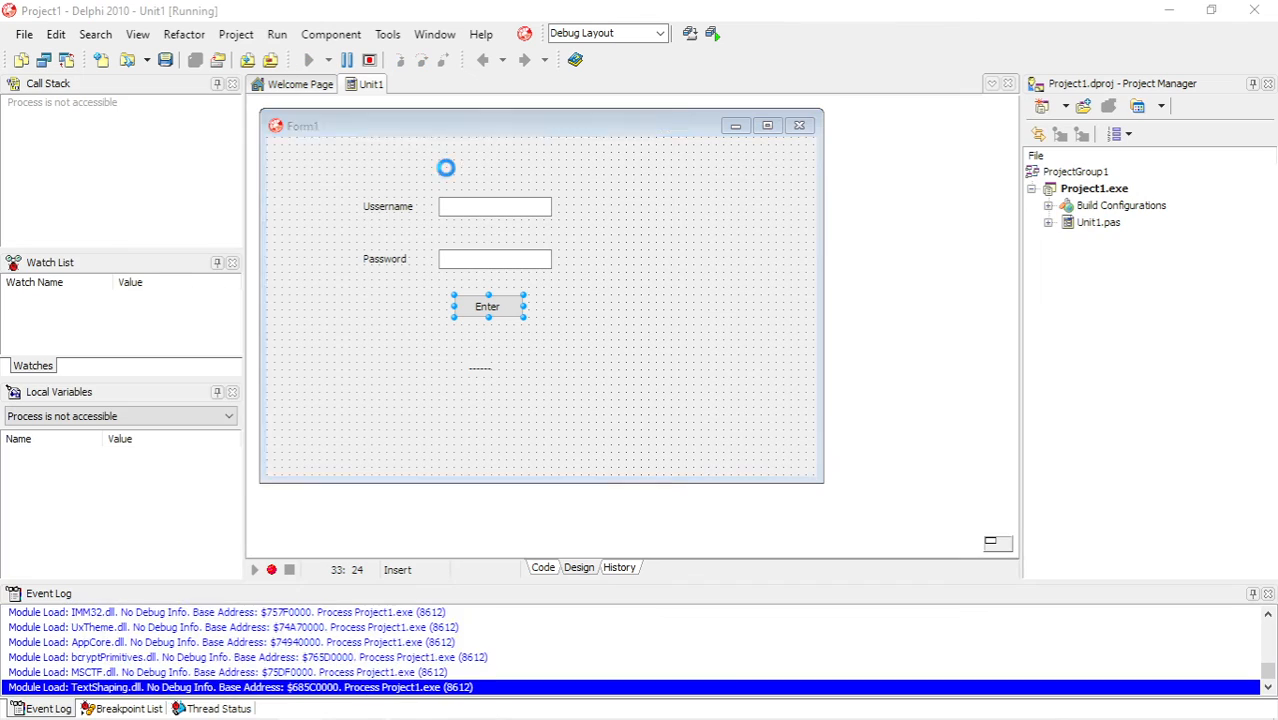
{"action": "type", "text": "Jon"}
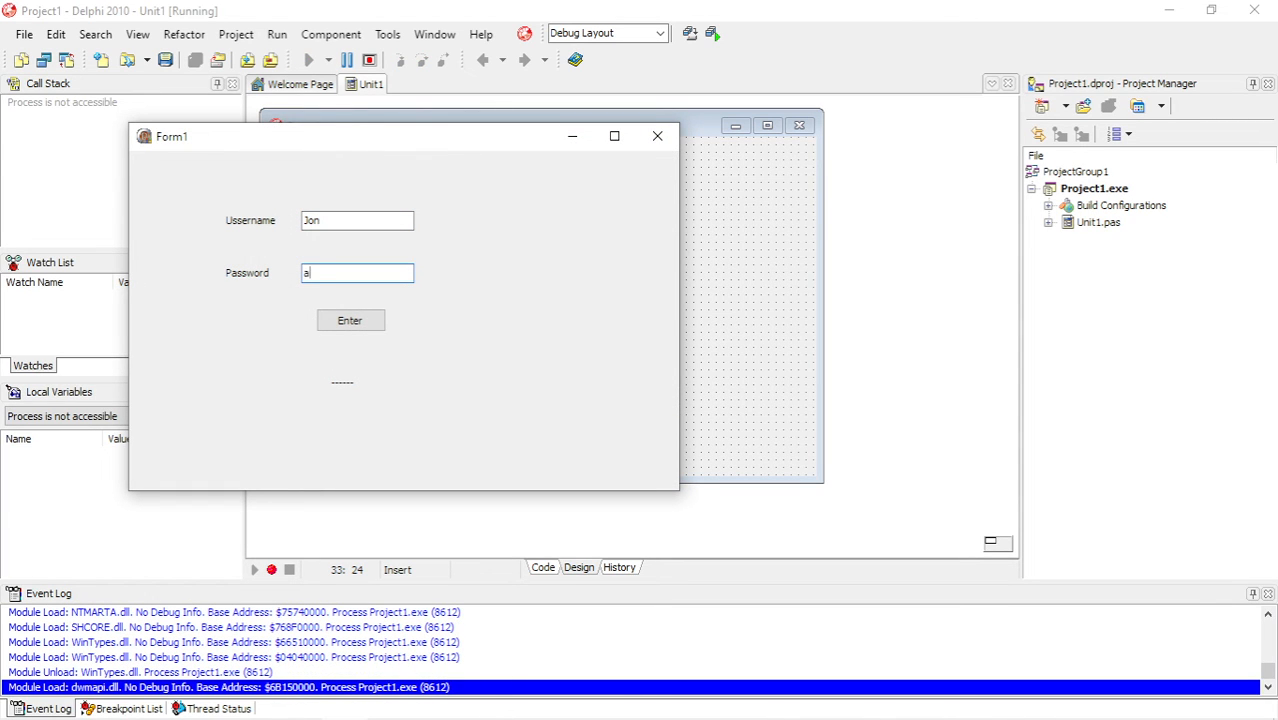
{"action": "type", "text": "pple"}
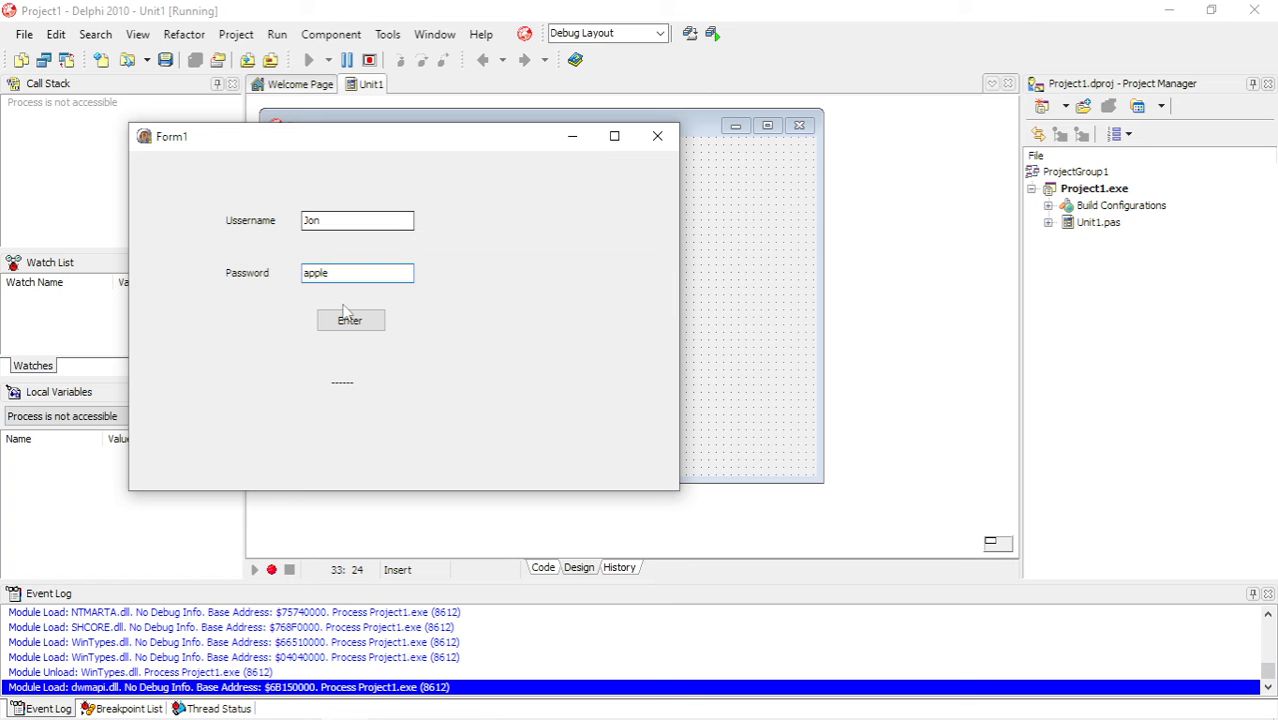
{"action": "left_click", "coordinate": [350, 320]}
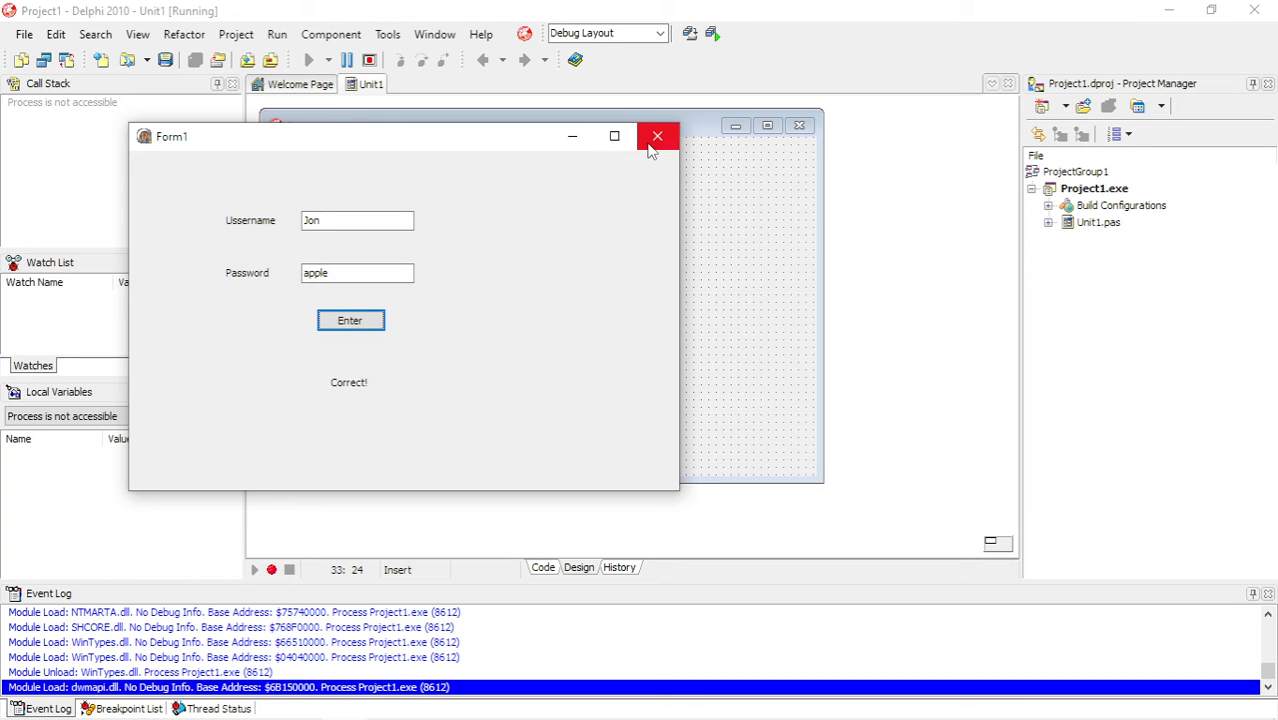
{"action": "left_click", "coordinate": [657, 135]}
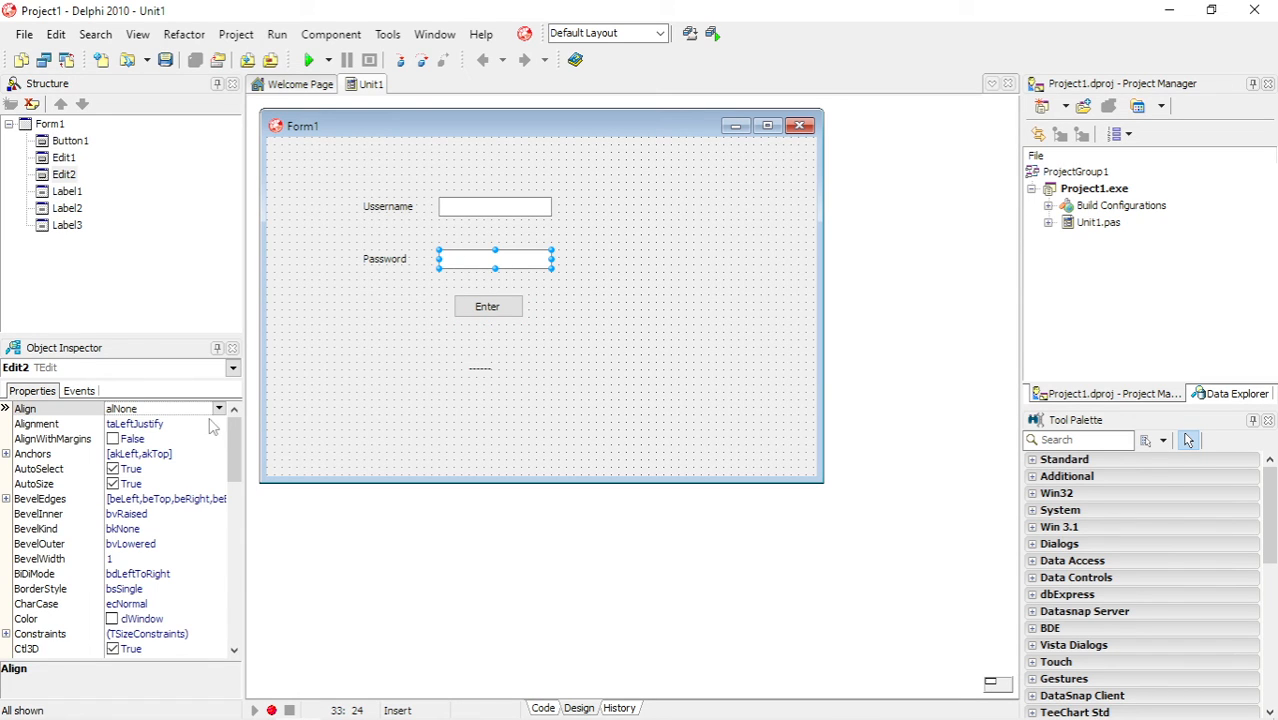
Scroll the Object Inspector toward Edit2's PasswordChar property.
{"action": "scroll", "scroll_direction": "down", "scroll_amount": 3}
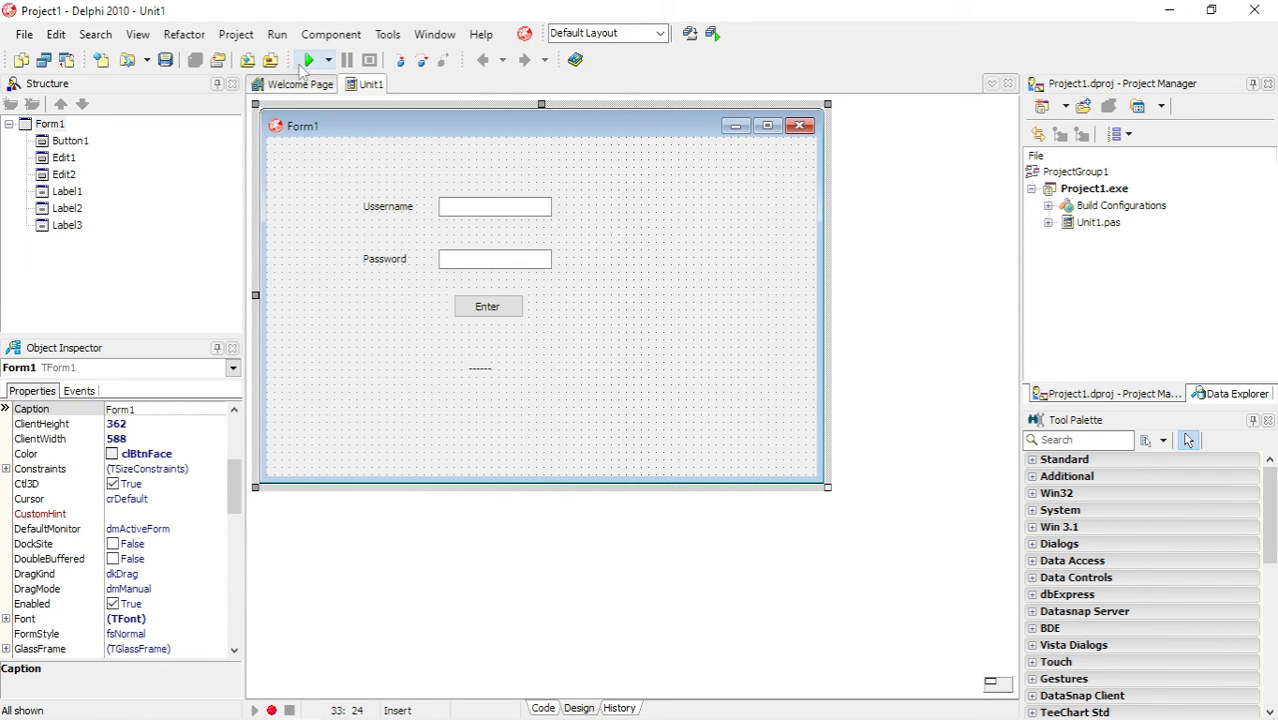
Run the form and submit Jon with the masked password apple, showing 'Correct!'.
{"action": "left_click", "coordinate": [314, 60]}
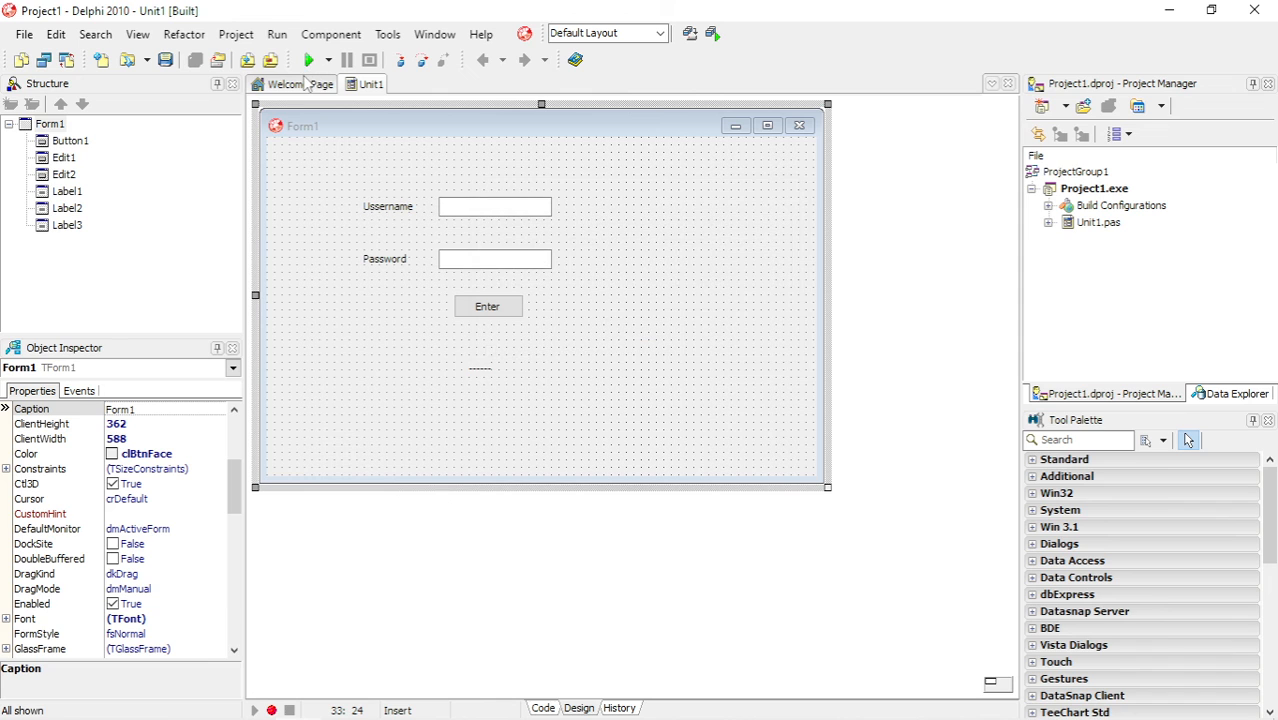
{"action": "left_click", "coordinate": [309, 60]}
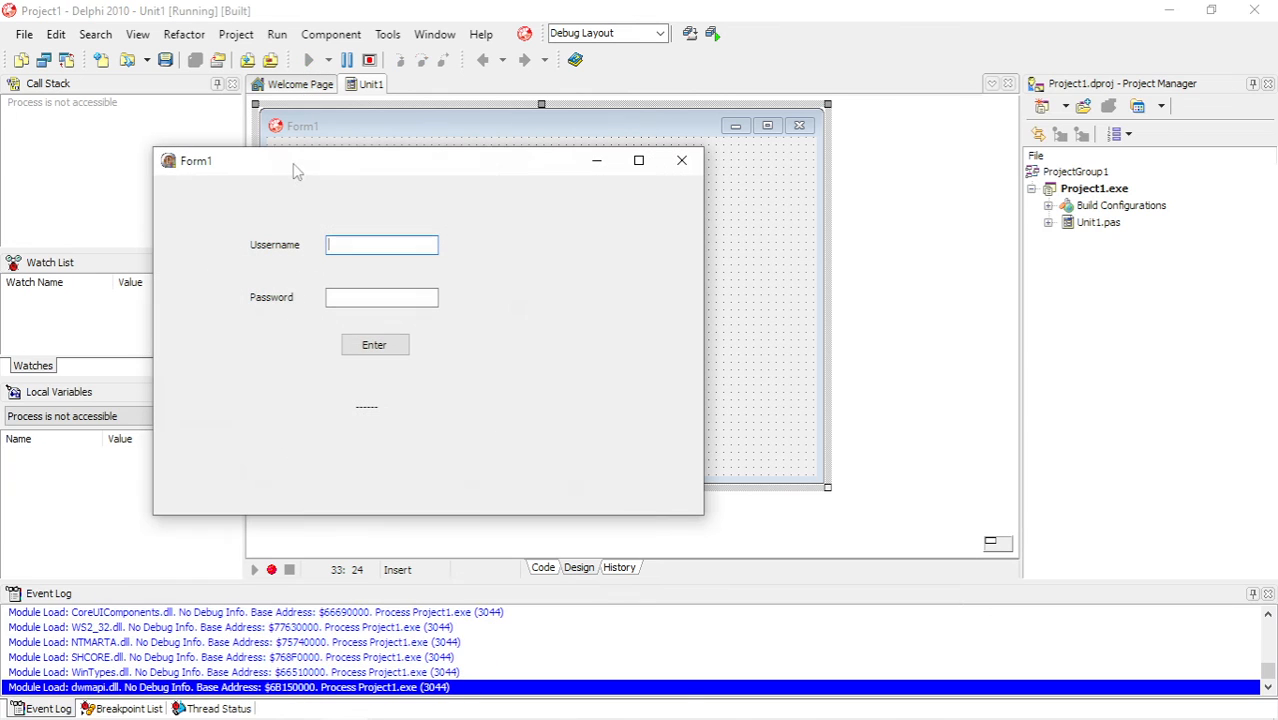
{"action": "type", "text": "Jon"}
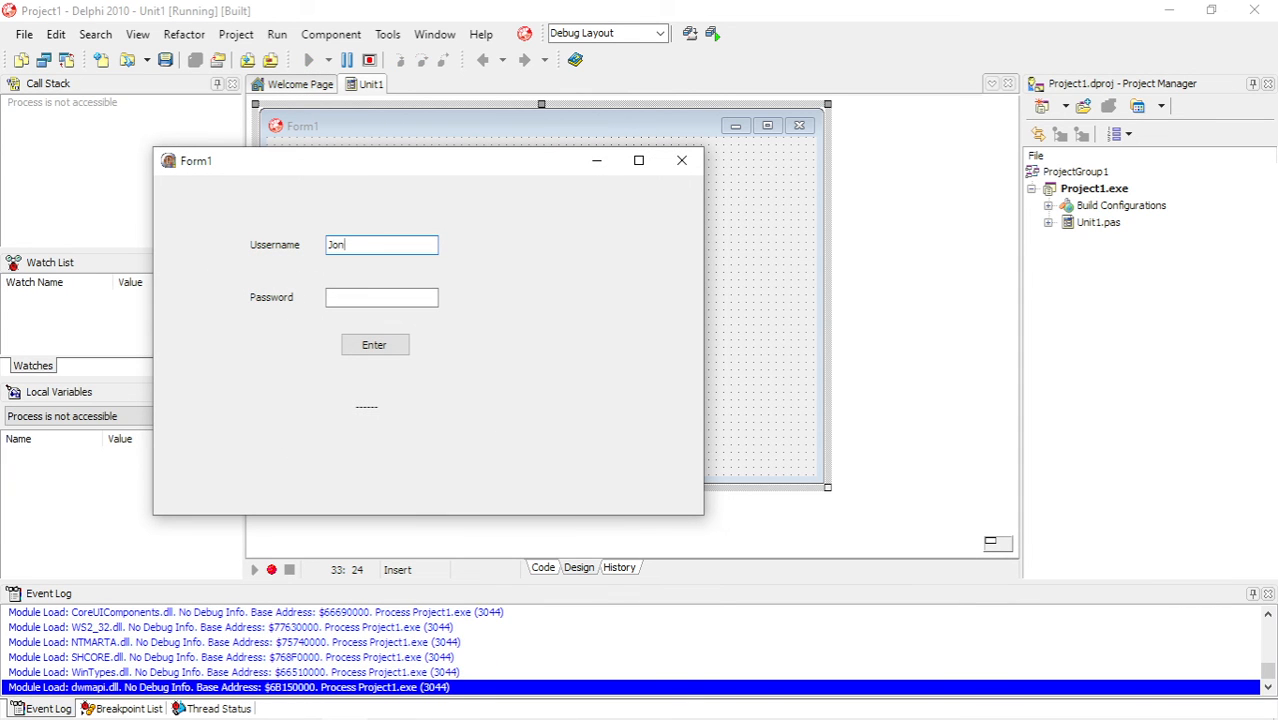
{"action": "left_click", "coordinate": [381, 297]}
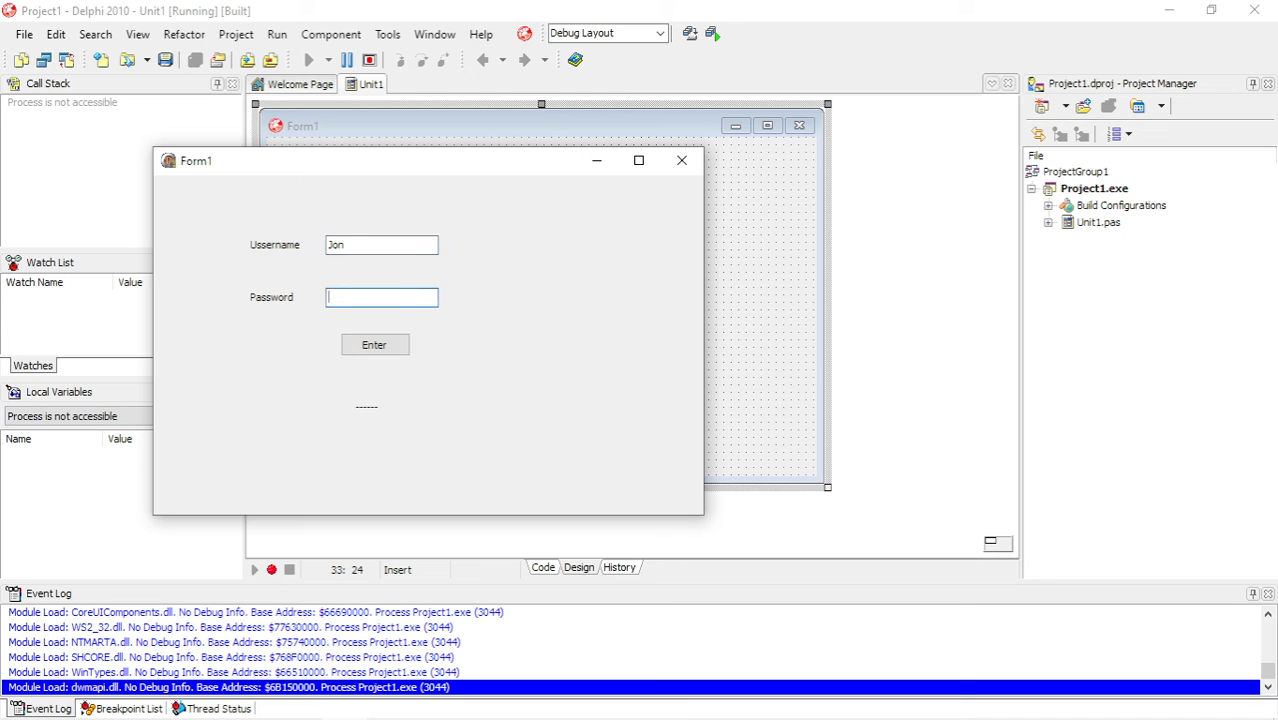
{"action": "type", "text": "•••••"}
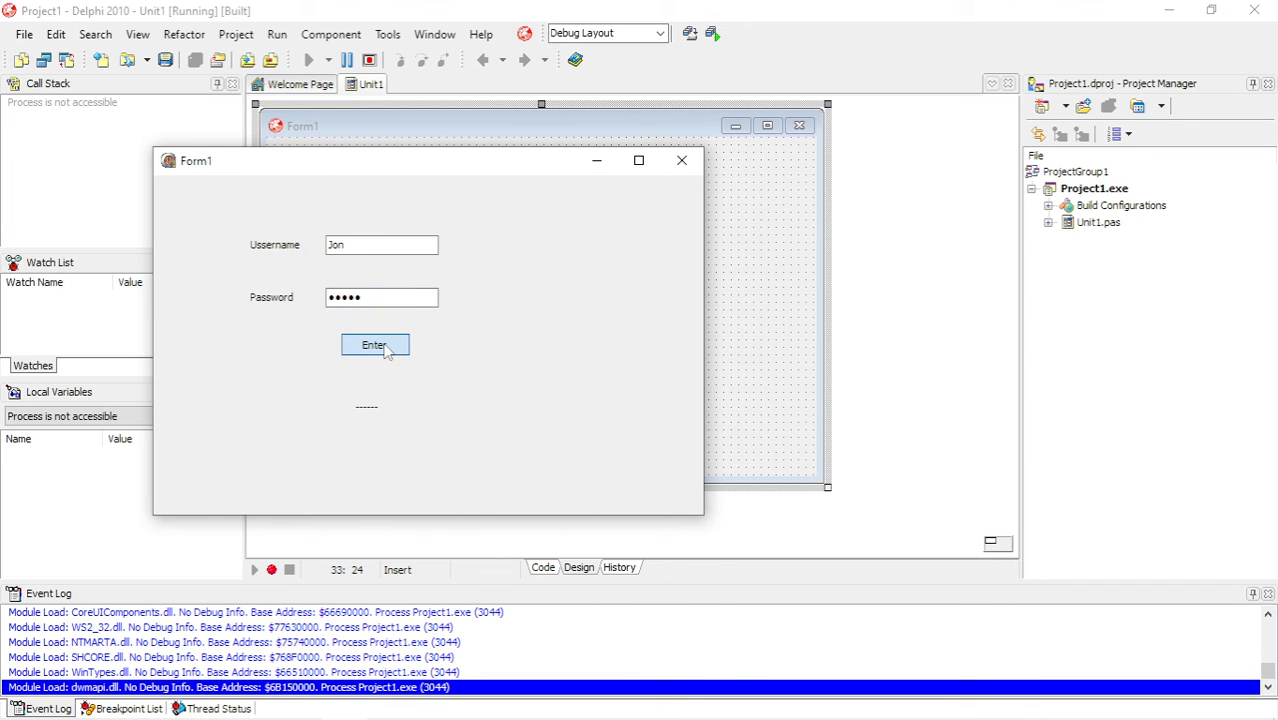
{"action": "left_click", "coordinate": [375, 345]}
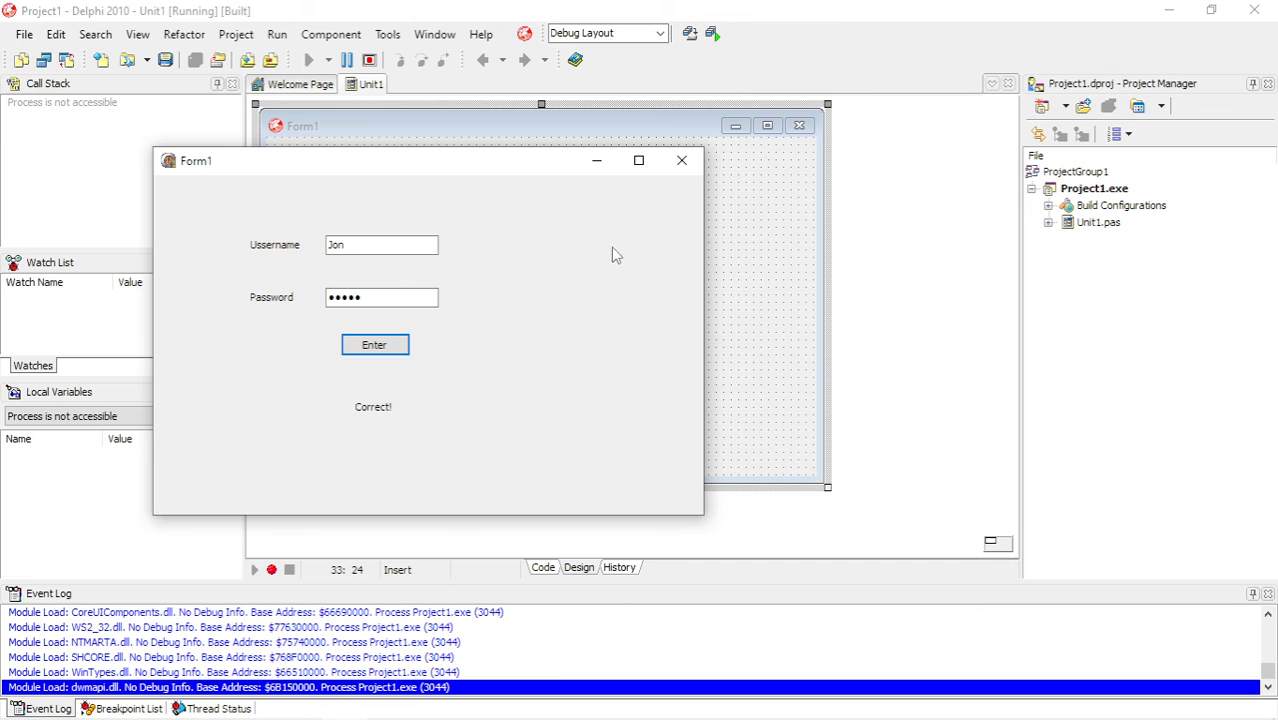
{"action": "mouse_move", "coordinate": [546, 268]}
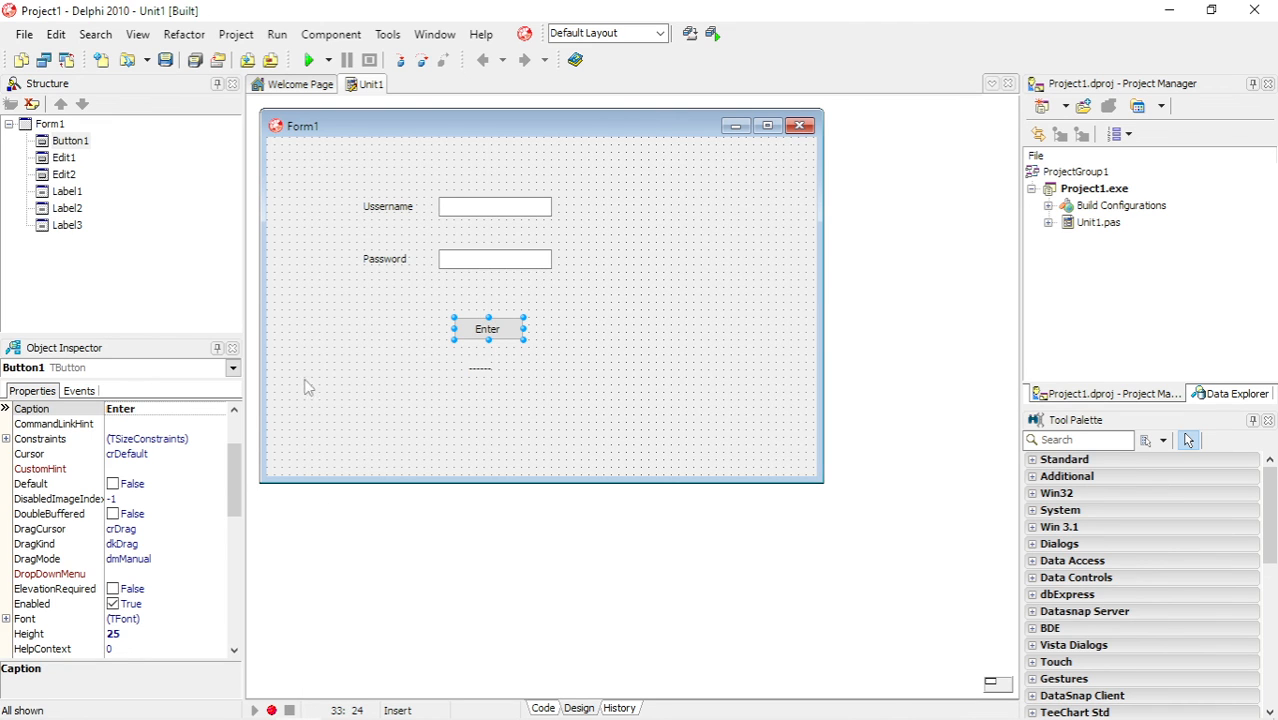
{"action": "scroll", "scroll_direction": "down", "scroll_amount": 3}
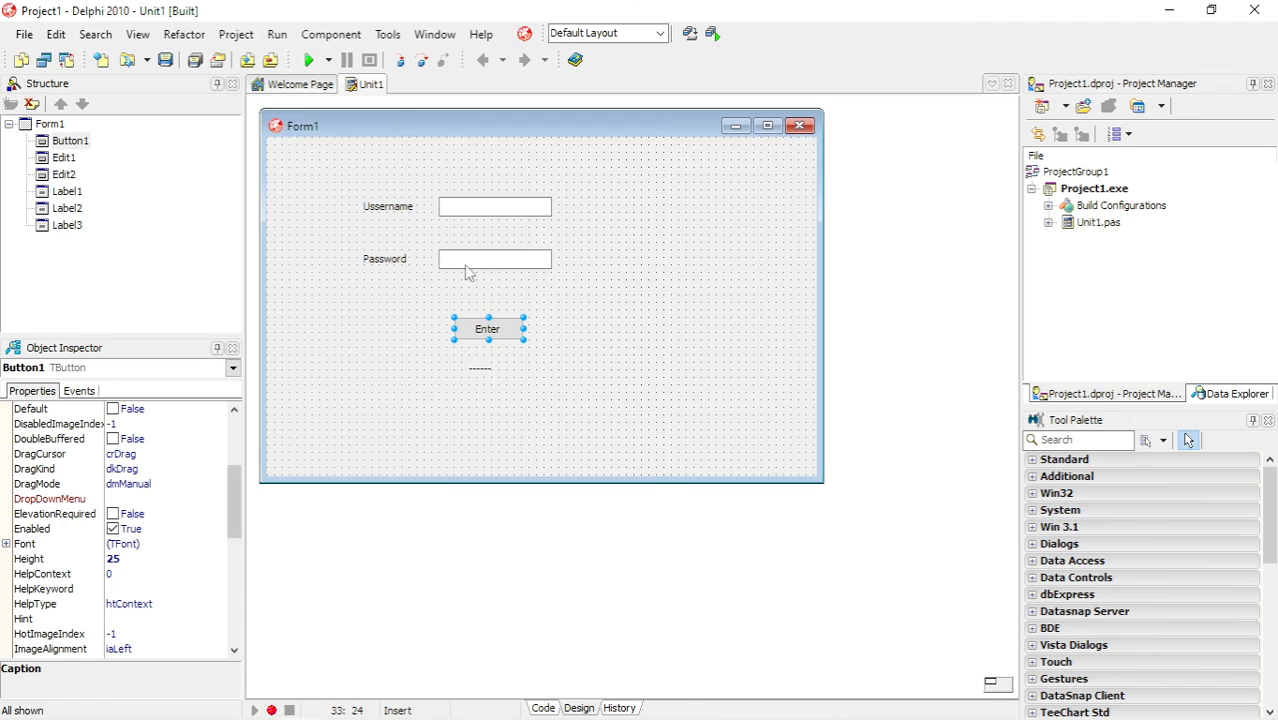
{"action": "mouse_move", "coordinate": [482, 298]}
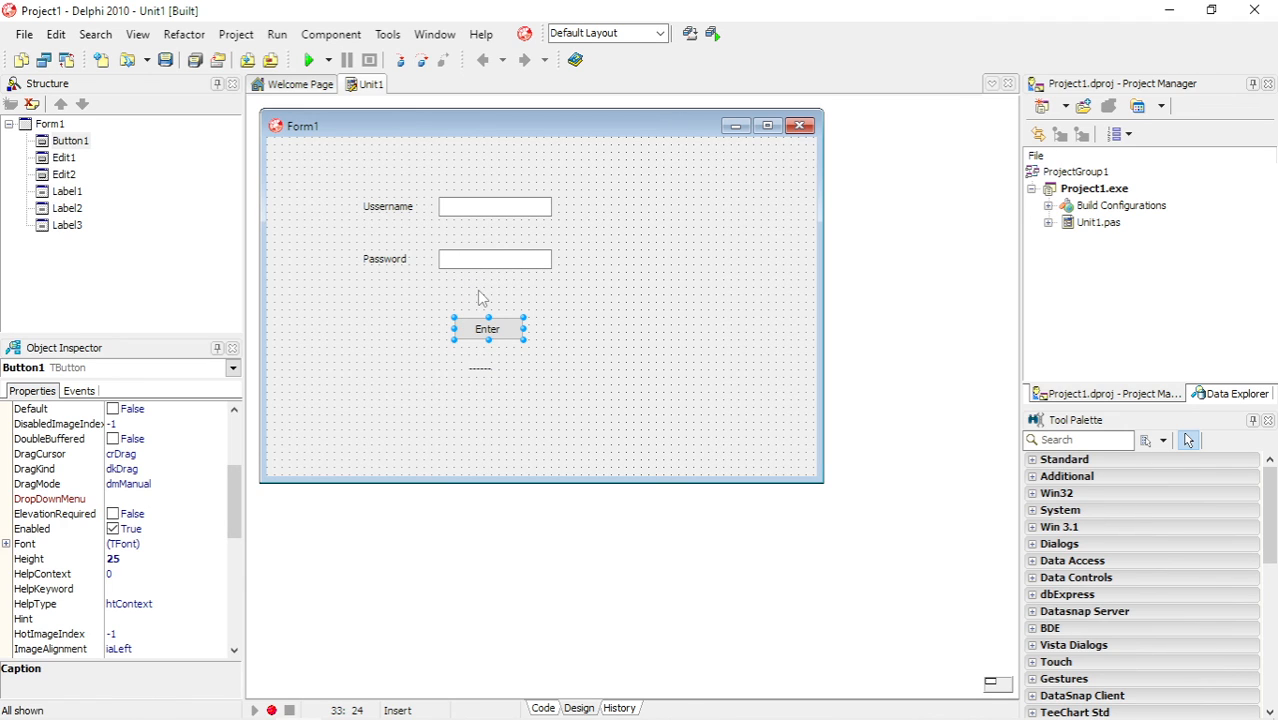
{"action": "mouse_move", "coordinate": [611, 295]}
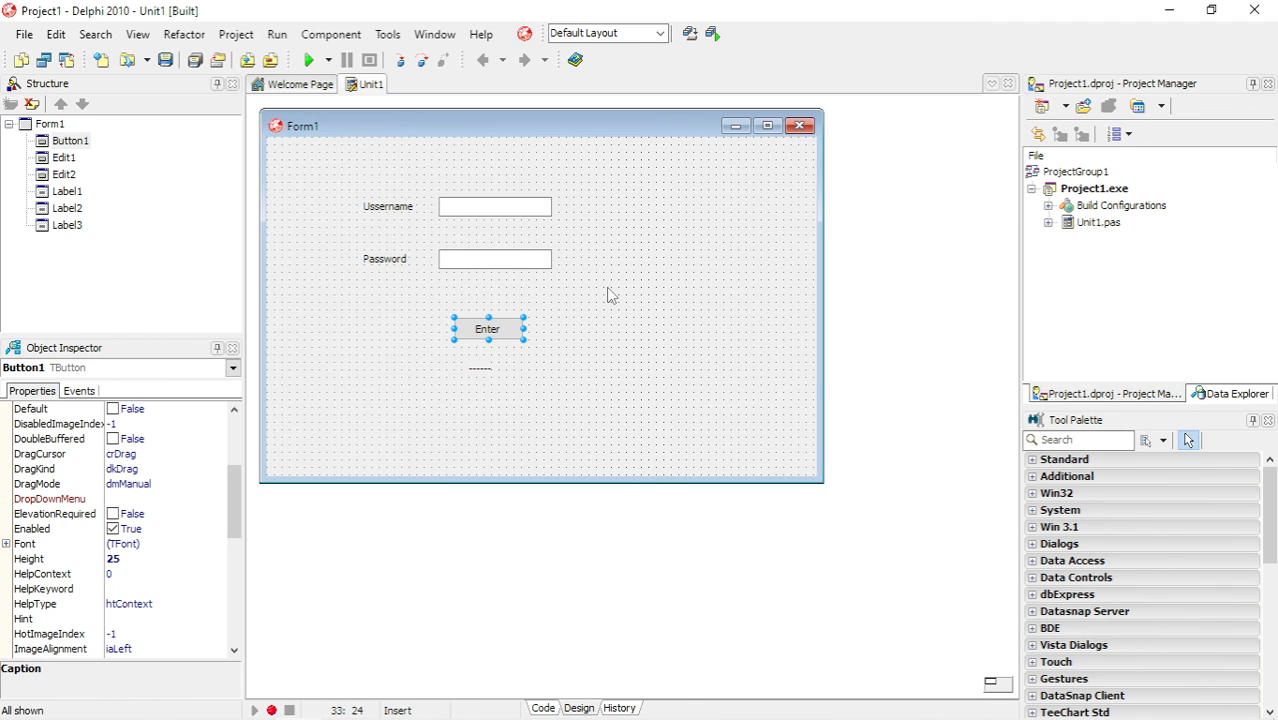
{"action": "mouse_move", "coordinate": [597, 289]}
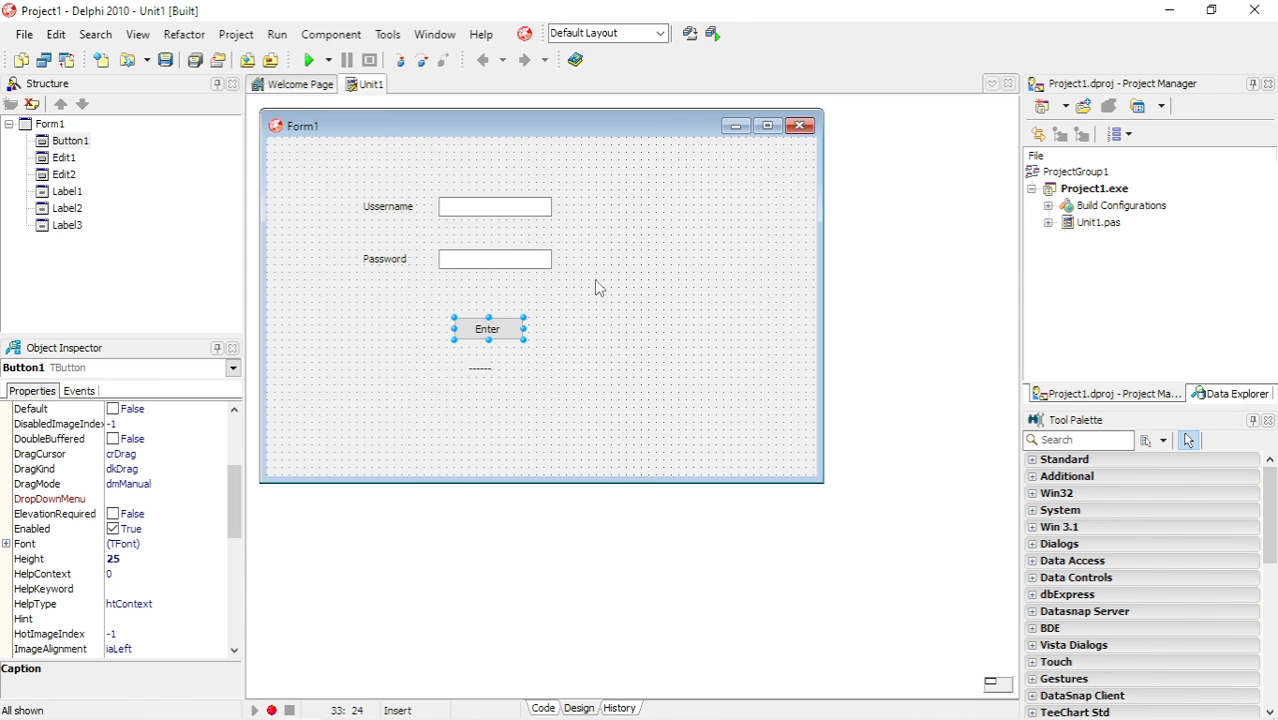